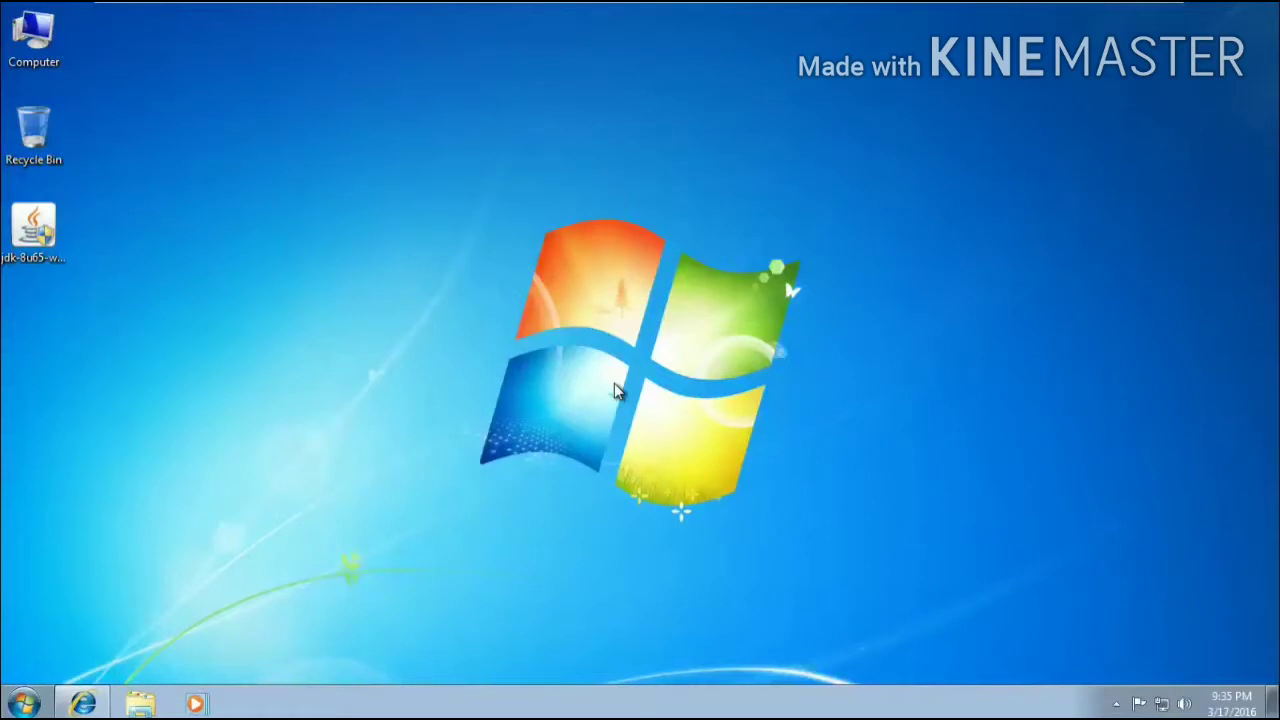
{"action": "mouse_move", "coordinate": [484, 316]}
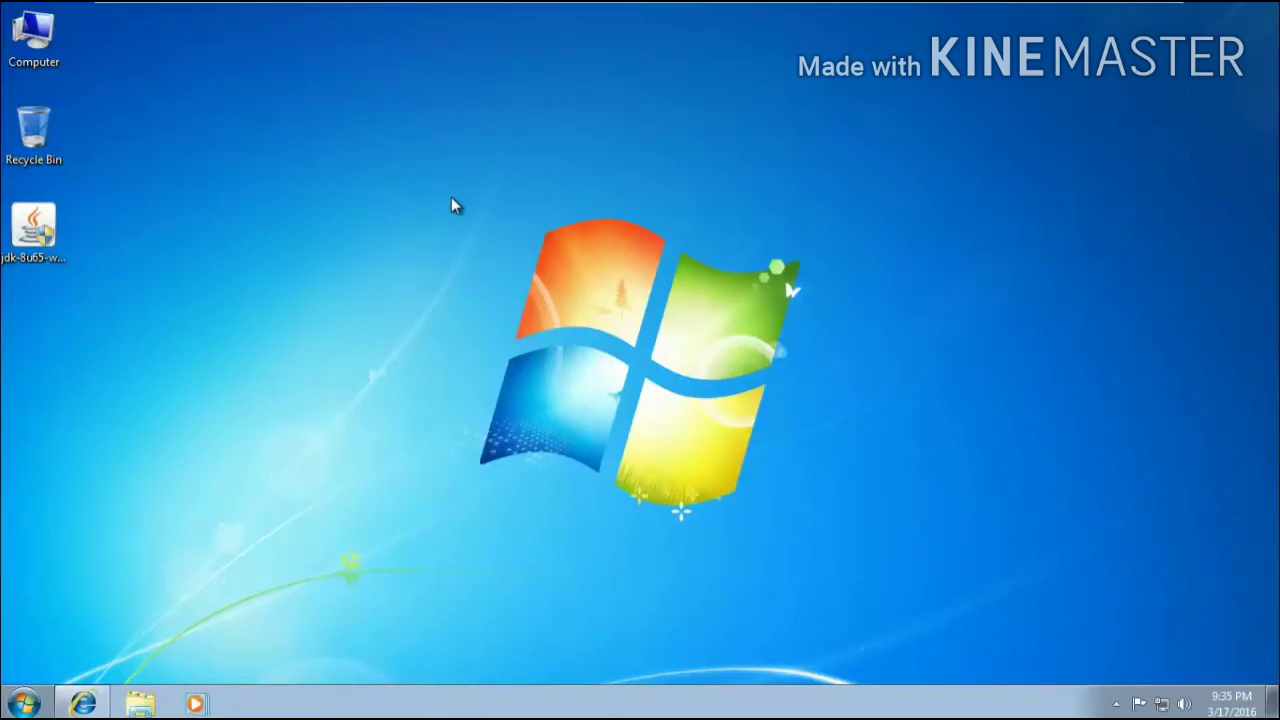
{"action": "mouse_move", "coordinate": [250, 410]}
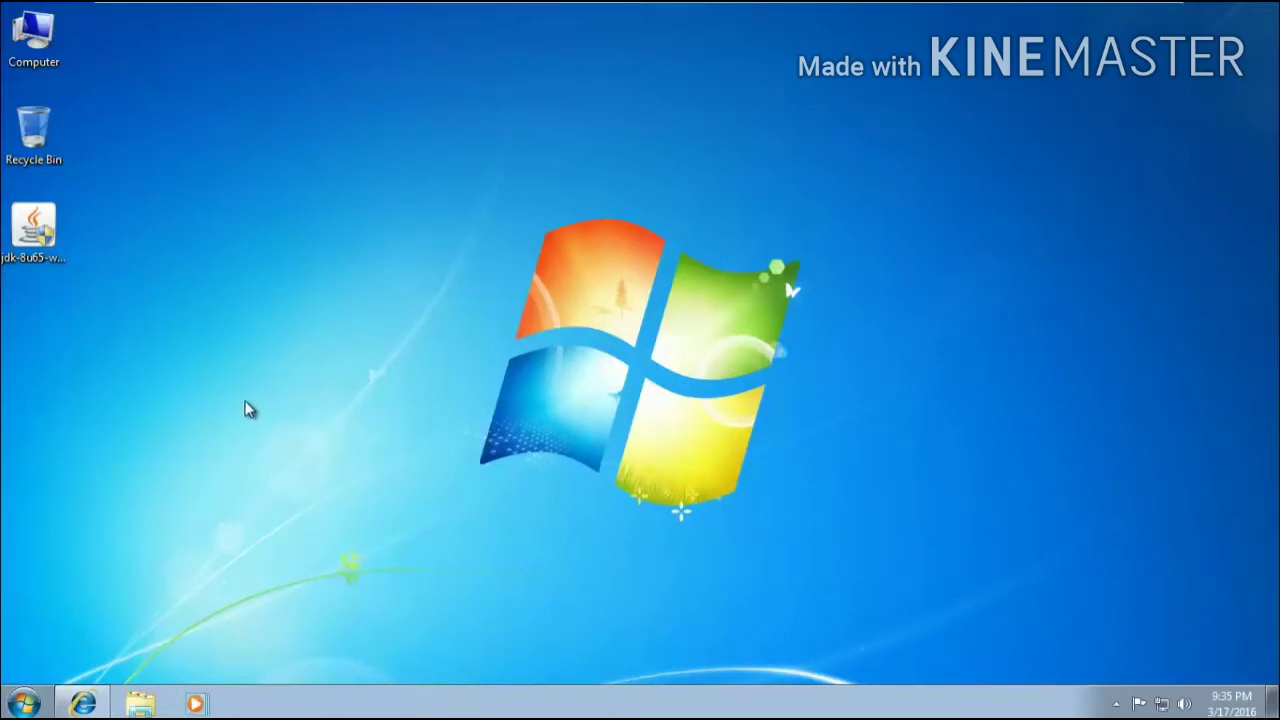
{"action": "mouse_move", "coordinate": [144, 578]}
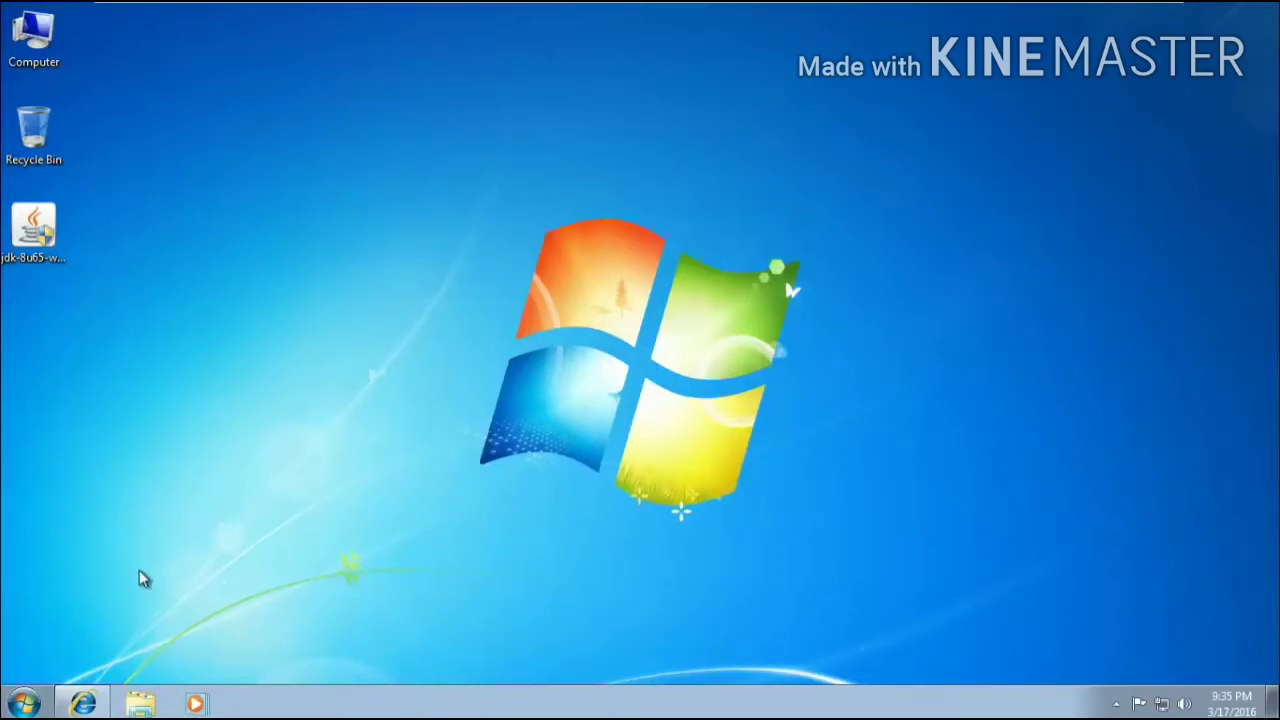
{"action": "mouse_move", "coordinate": [82, 702]}
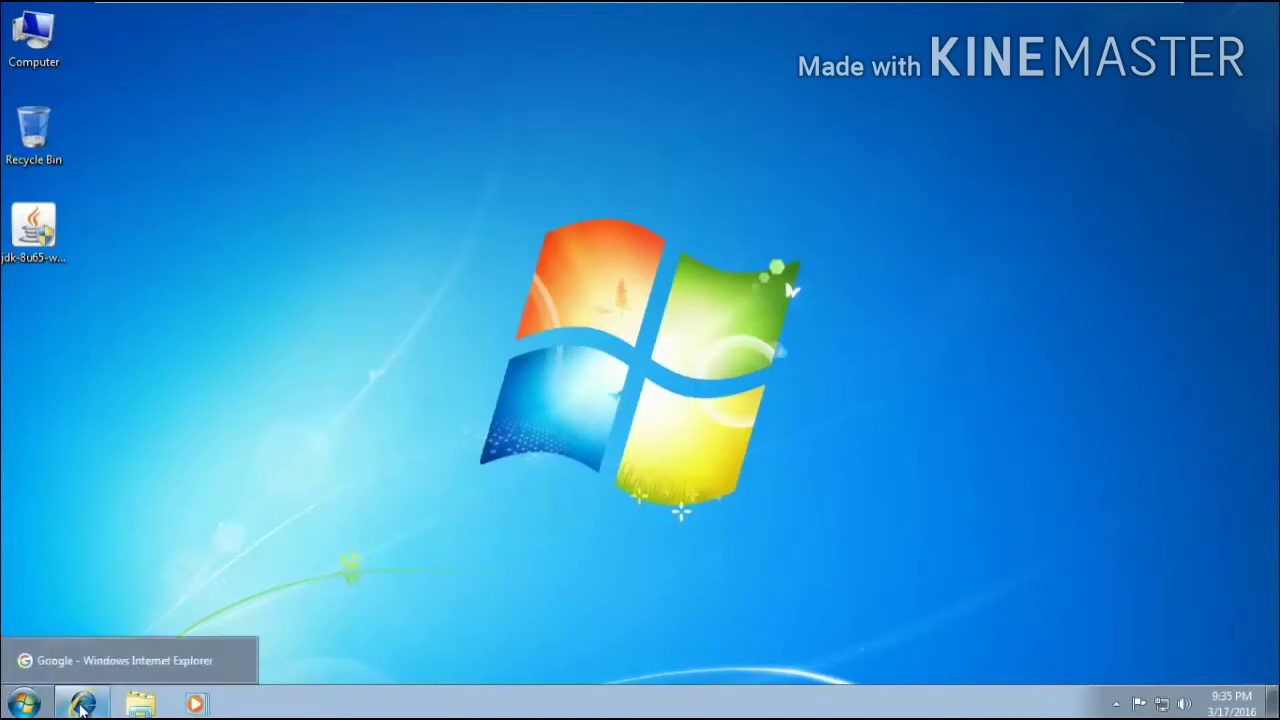
Step: Enter 'jdk 8 for windows 7 32' in Google's search box, then select and erase it
{"action": "left_click", "coordinate": [82, 700]}
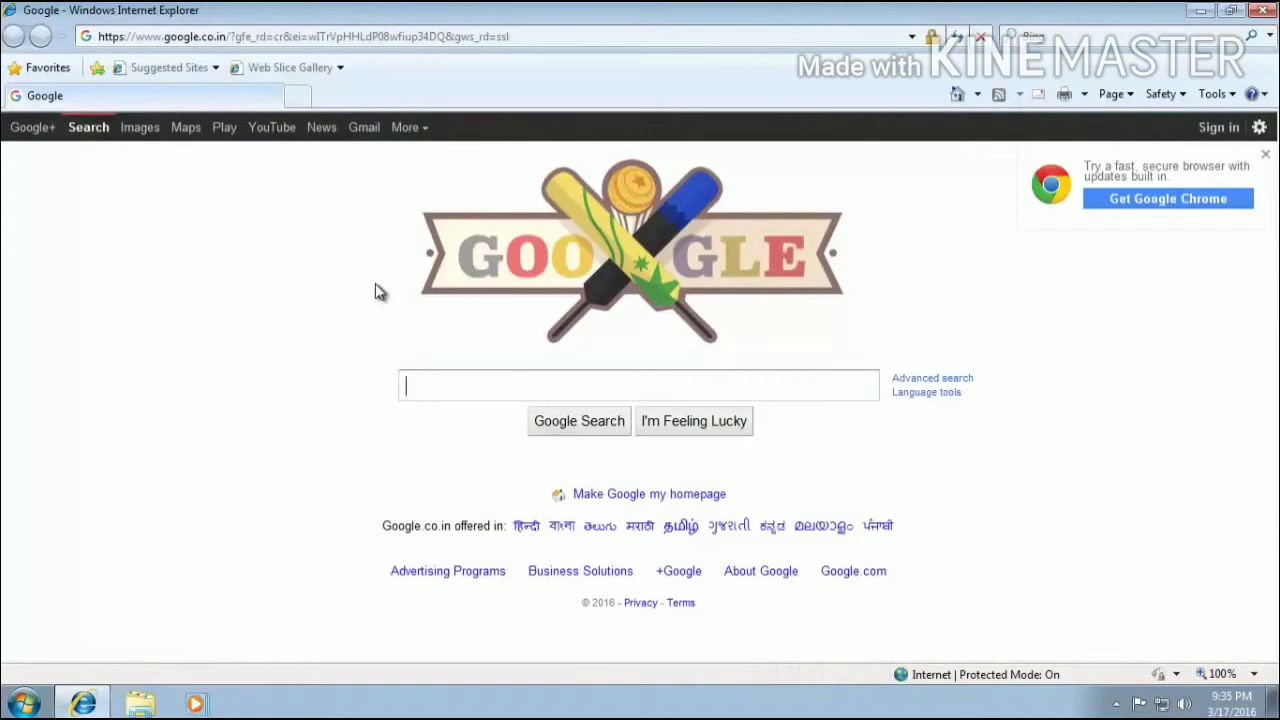
{"action": "mouse_move", "coordinate": [532, 384]}
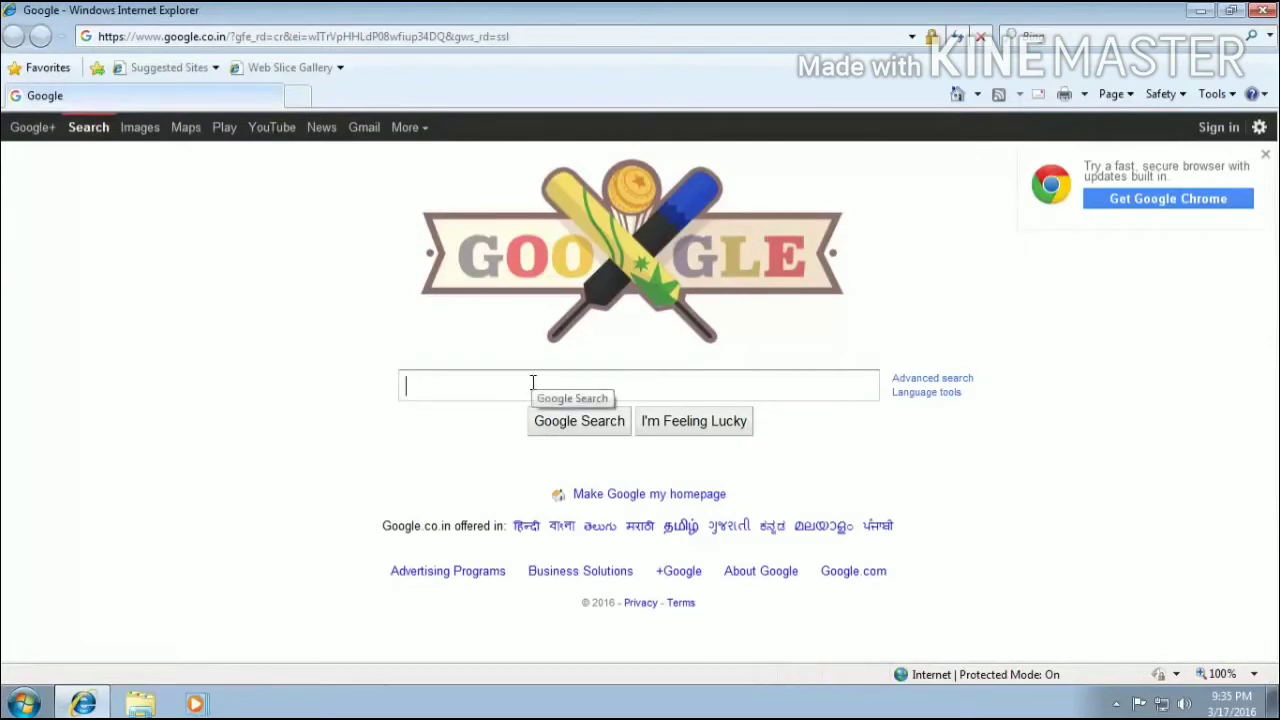
{"action": "type", "text": "jdk"}
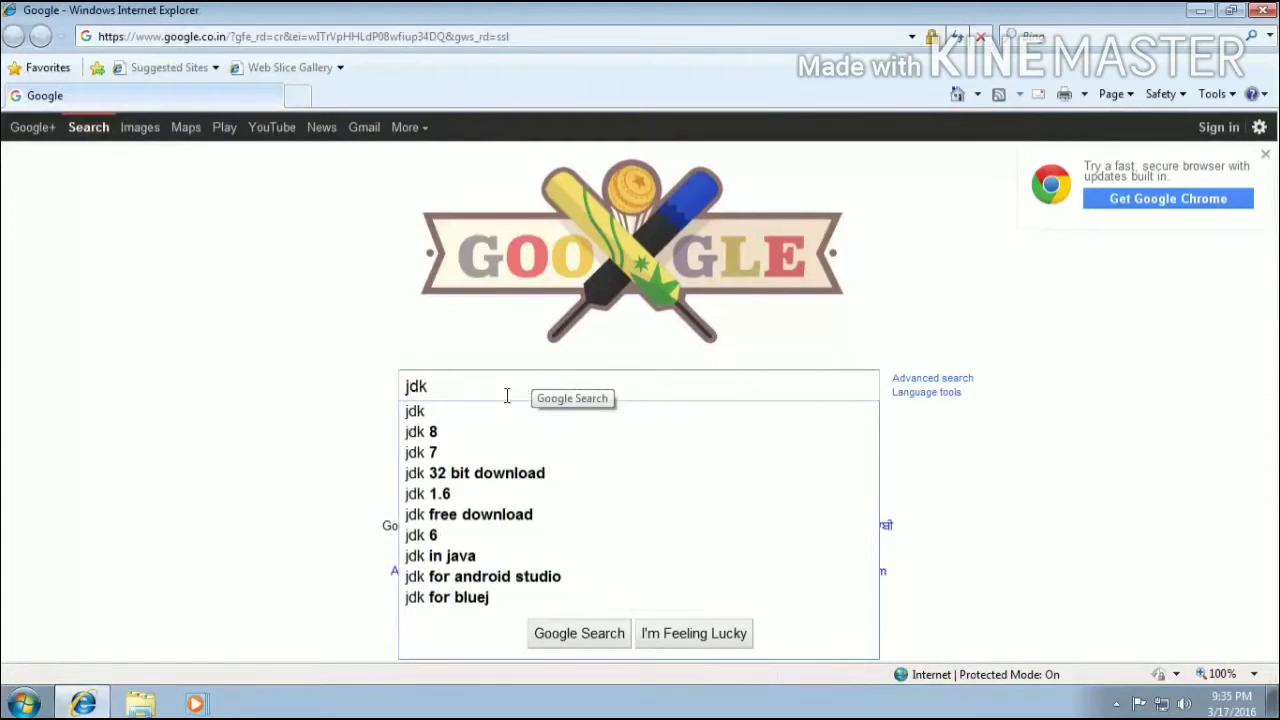
{"action": "mouse_move", "coordinate": [472, 432]}
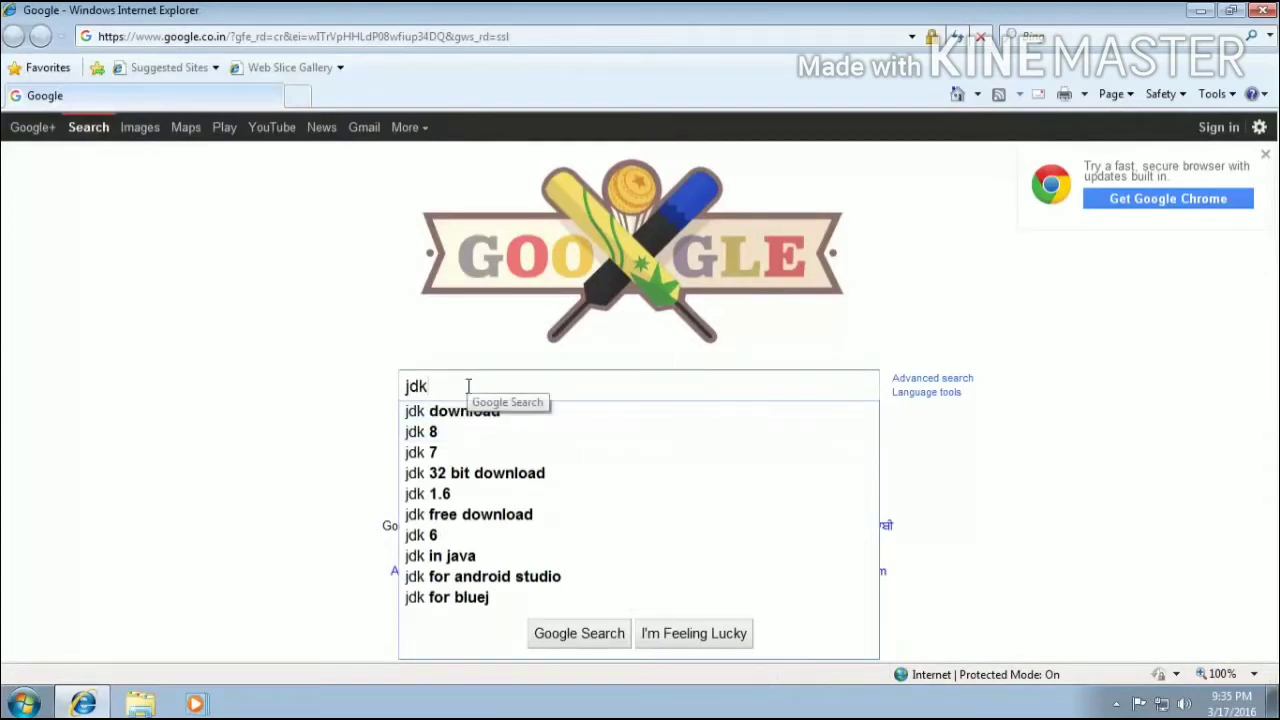
{"action": "type", "text": "8"}
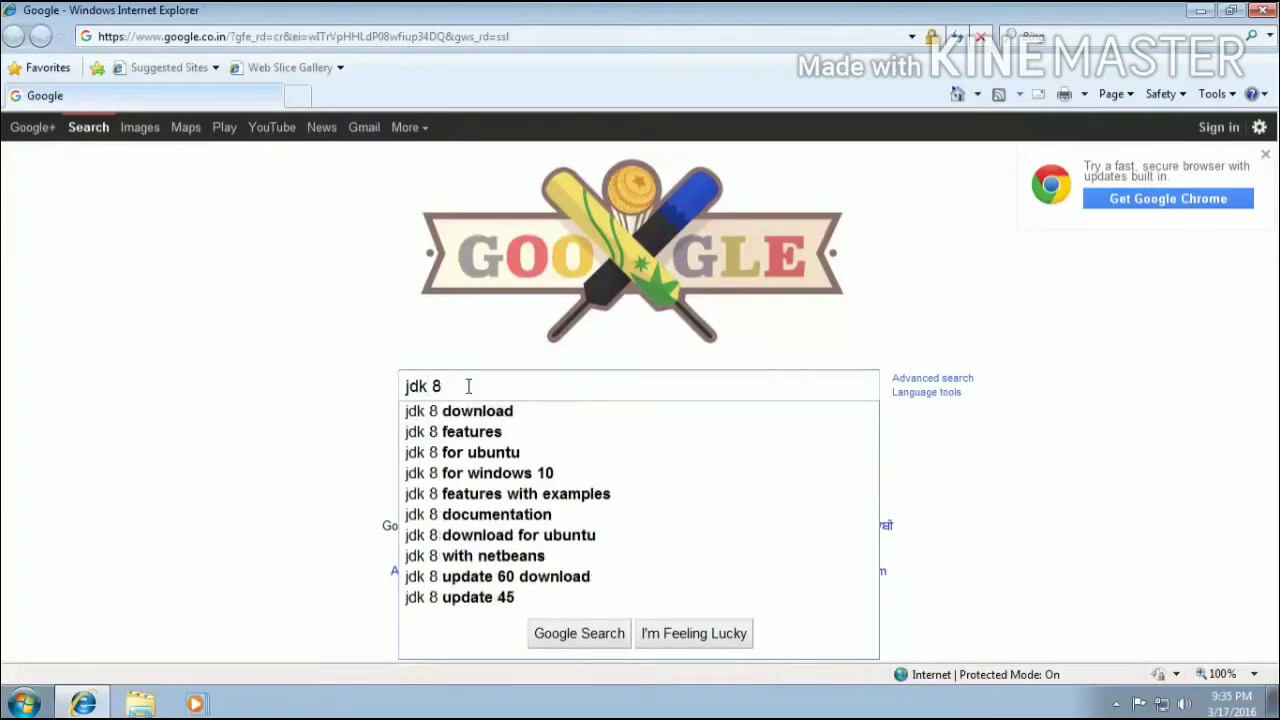
{"action": "type", "text": "for windows 7"}
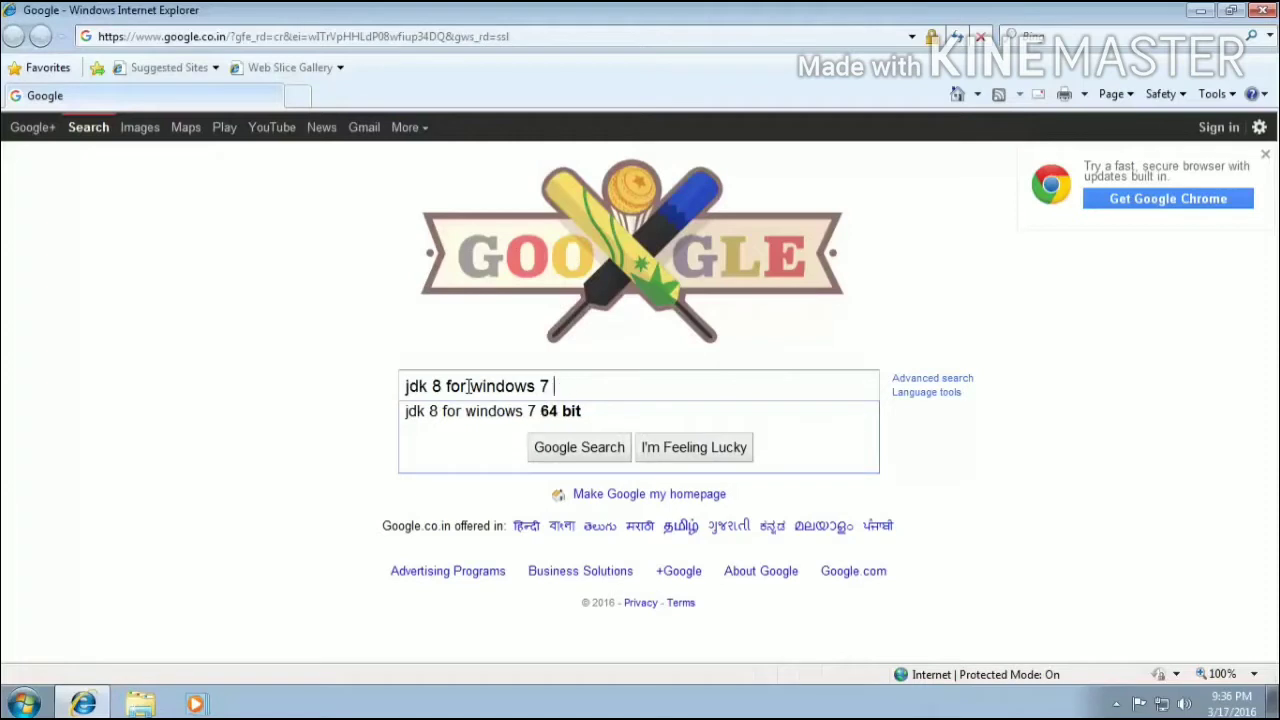
{"action": "type", "text": "32"}
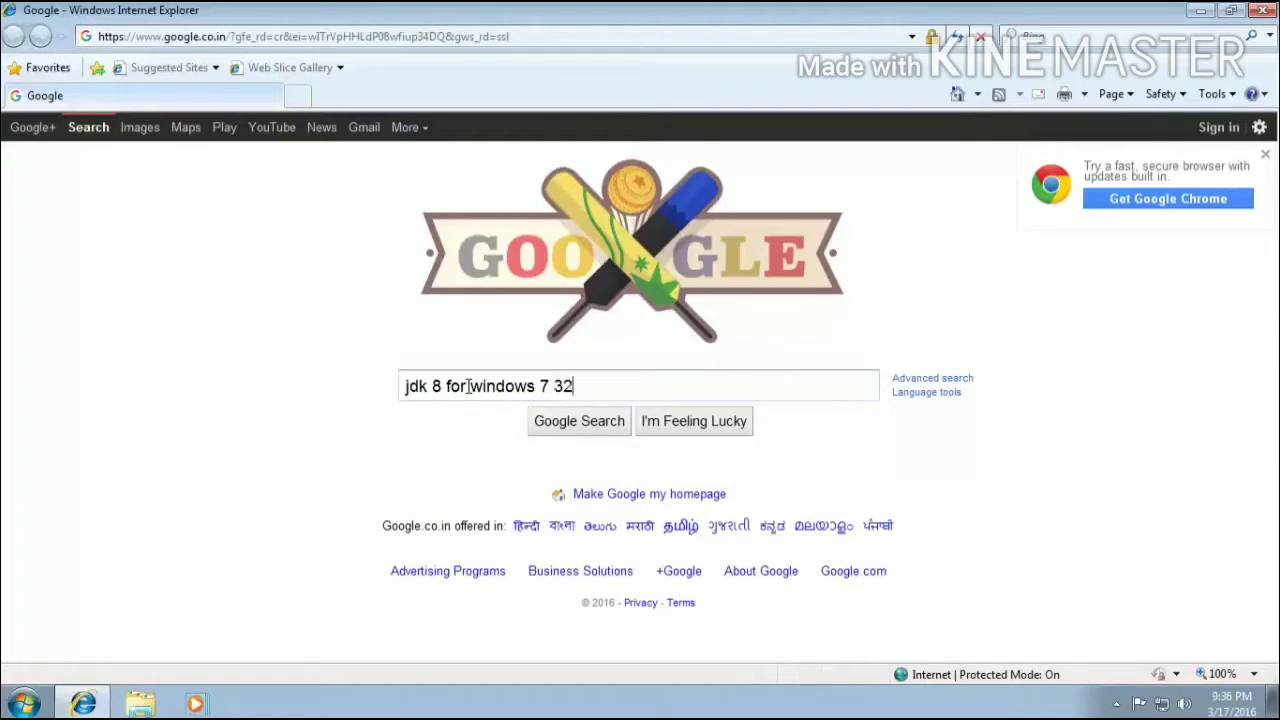
{"action": "key", "text": "BackSpace"}
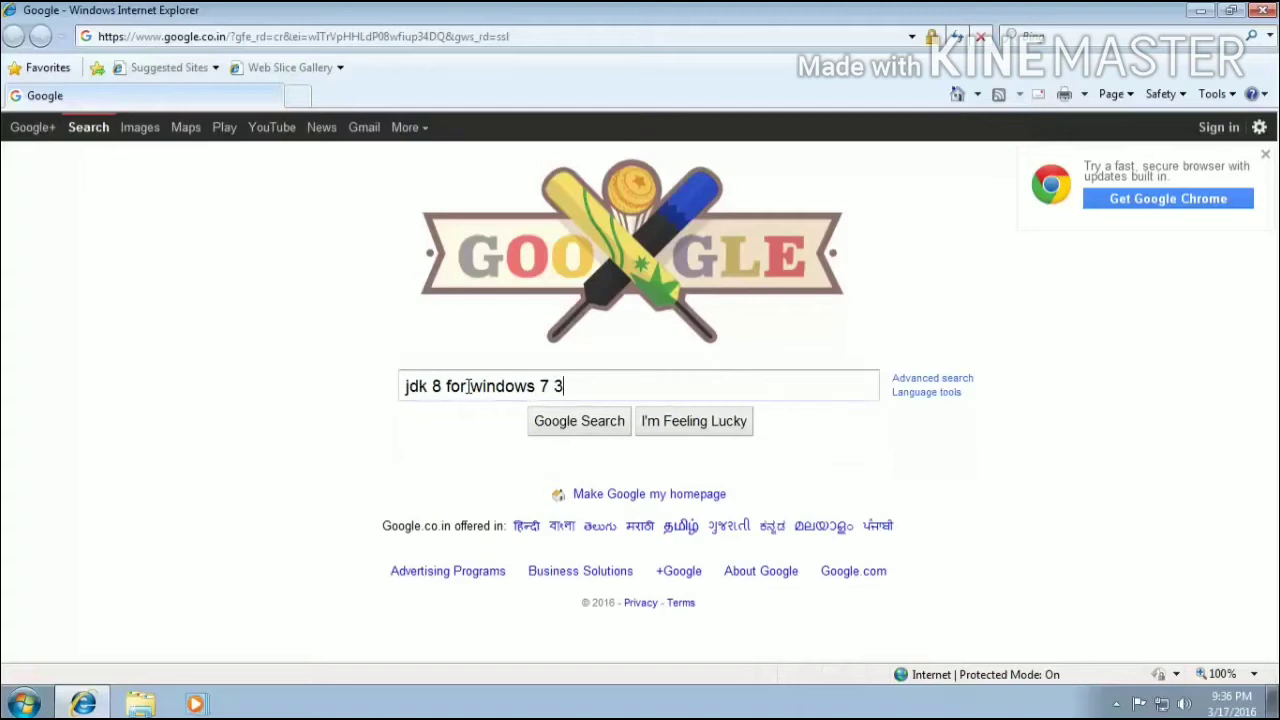
{"action": "key", "text": "ctrl+a"}
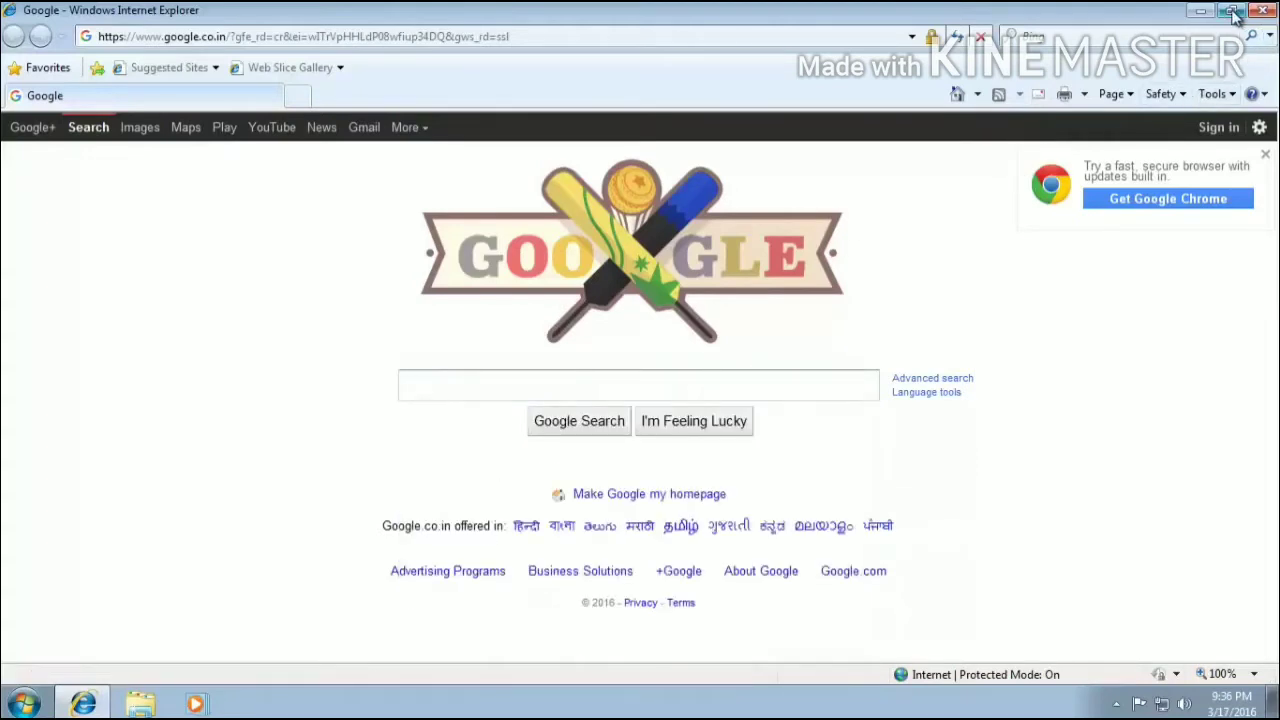
{"action": "mouse_move", "coordinate": [1200, 18]}
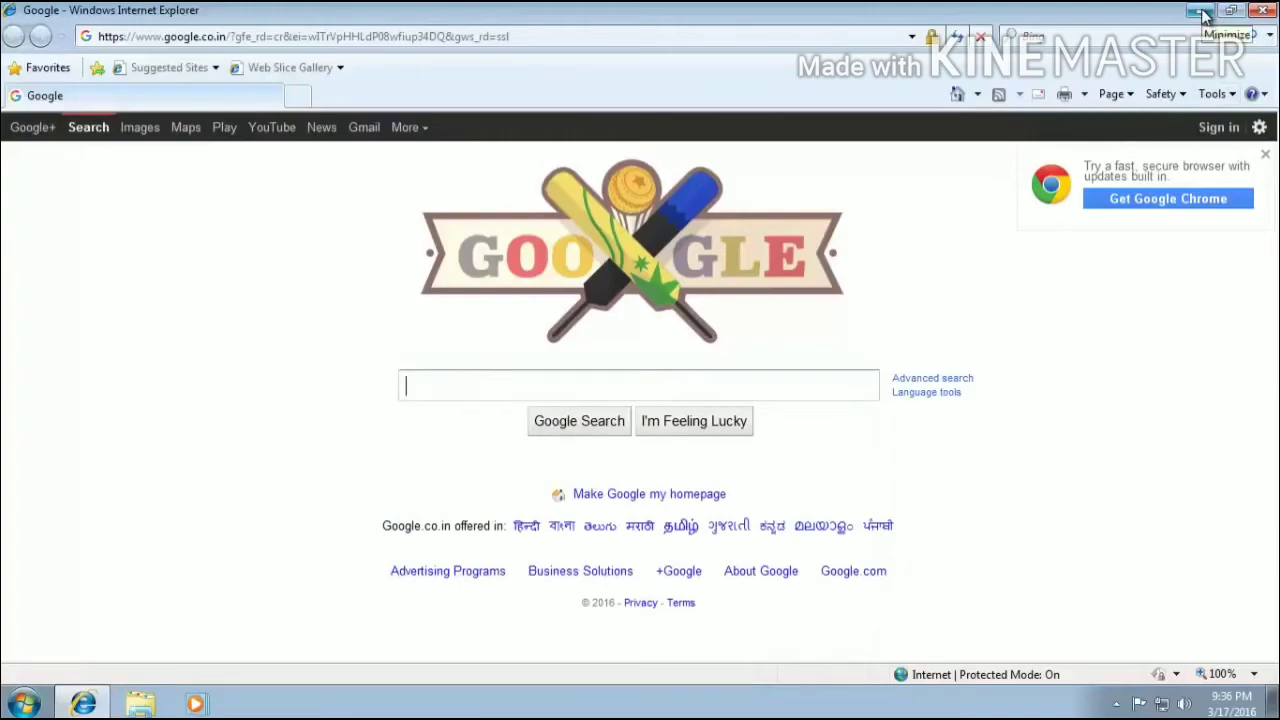
Step: Minimize the browser to reveal the desktop with the JDK installer icon
{"action": "left_click", "coordinate": [1200, 12]}
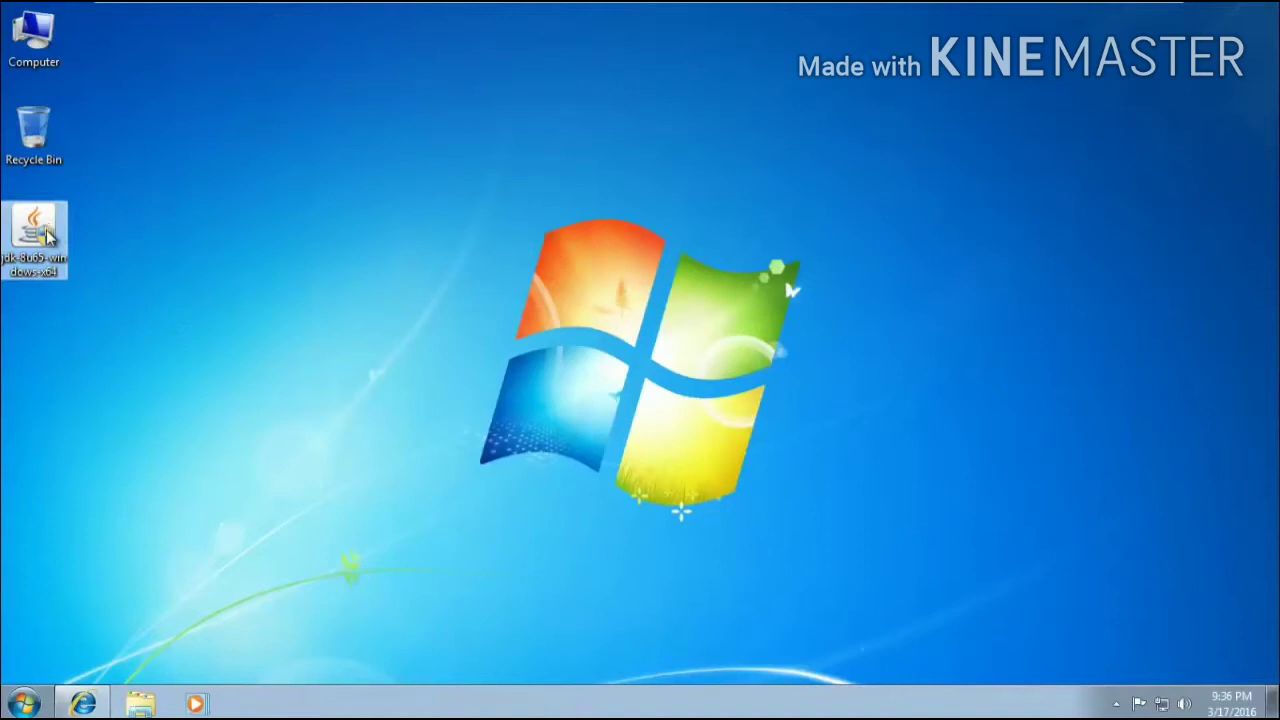
{"action": "mouse_move", "coordinate": [36, 240]}
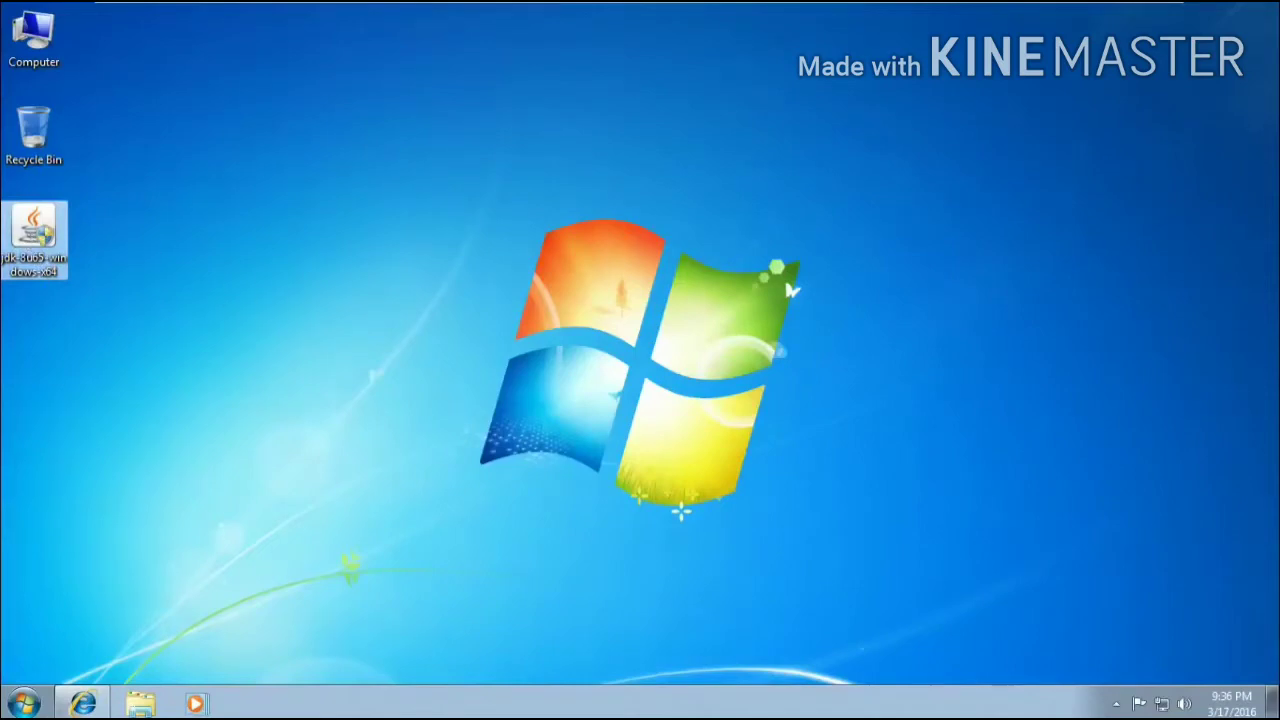
Step: Launch the JDK 8 Update 65 installer, allow UAC, and install with default features and folder
{"action": "double_click", "coordinate": [34, 236]}
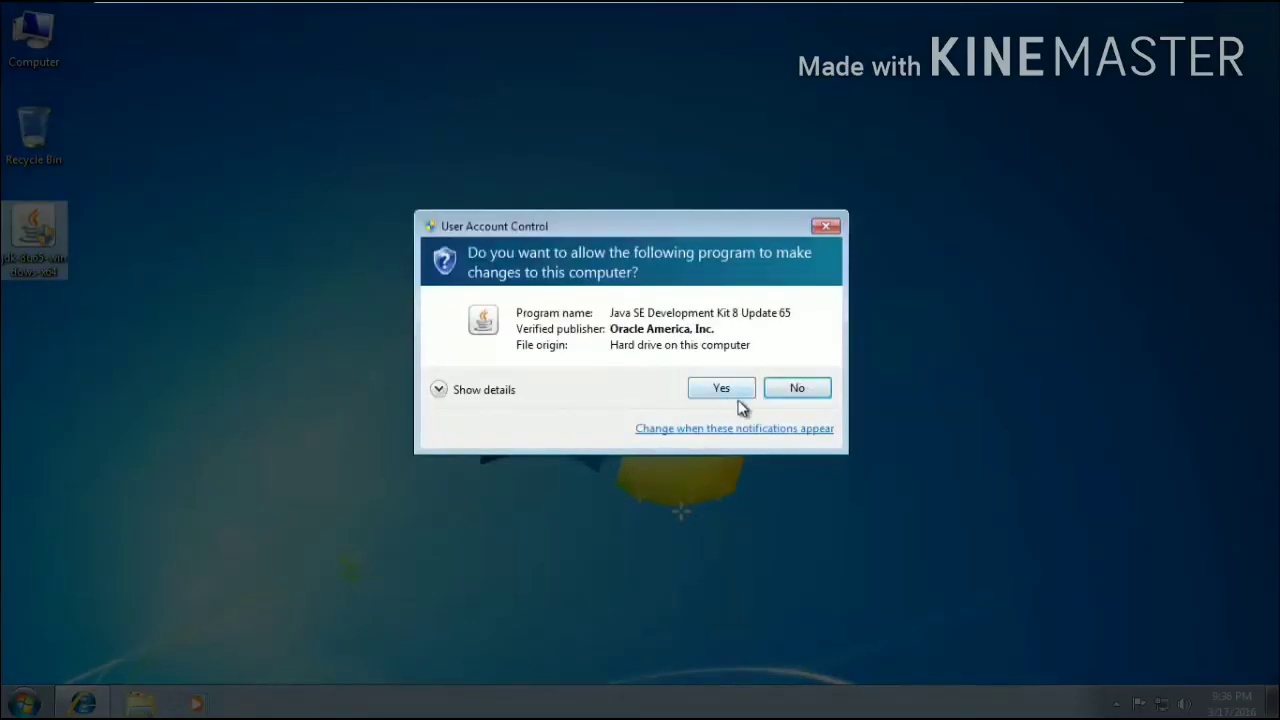
{"action": "left_click", "coordinate": [720, 388]}
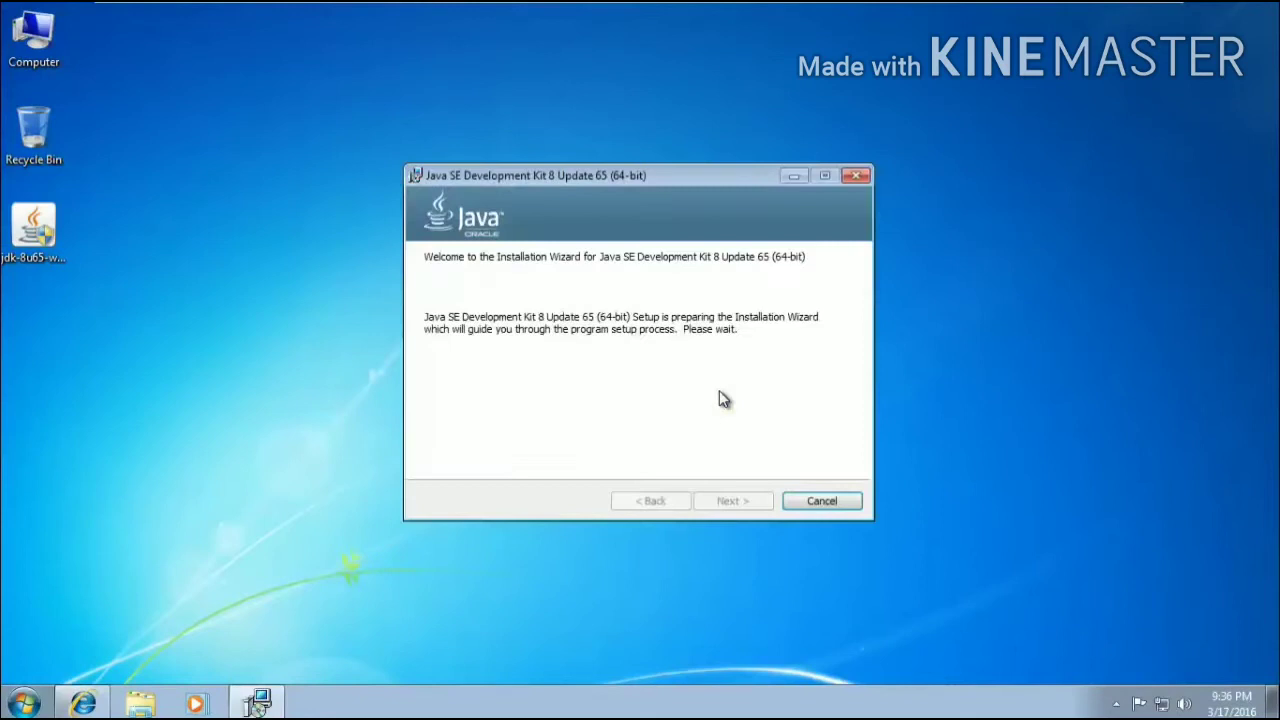
{"action": "mouse_move", "coordinate": [744, 434]}
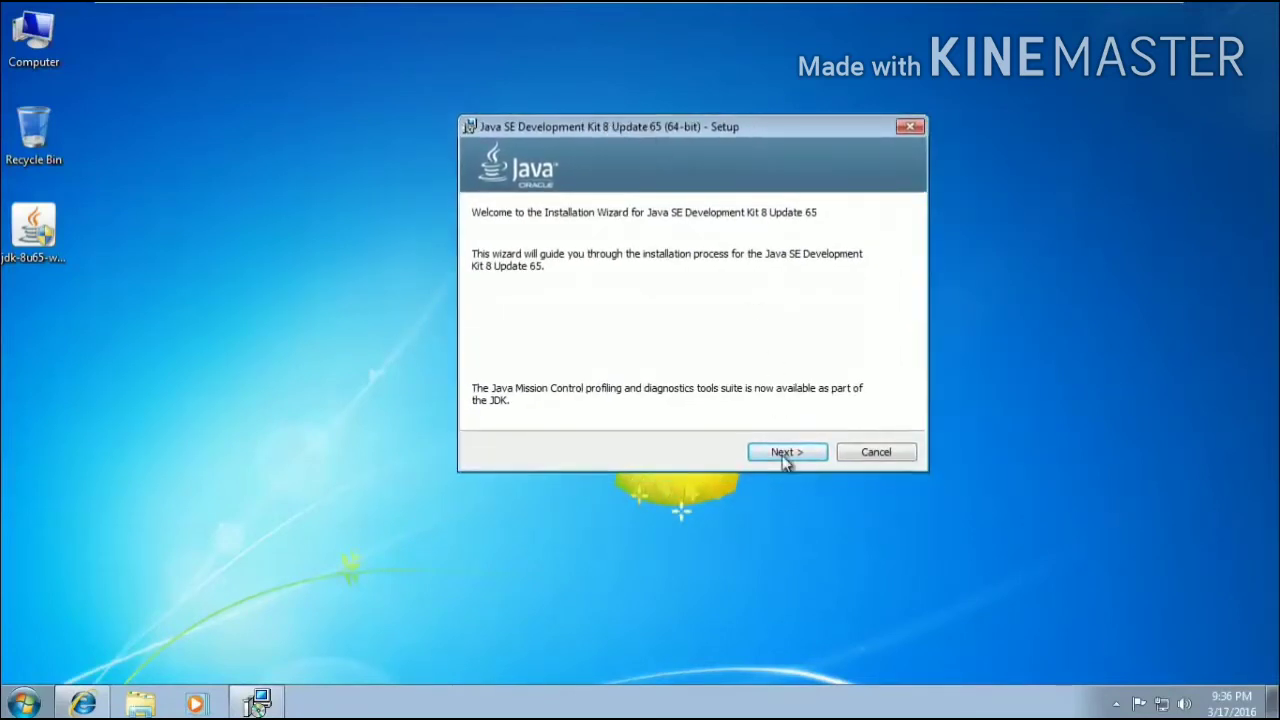
{"action": "left_click", "coordinate": [788, 452]}
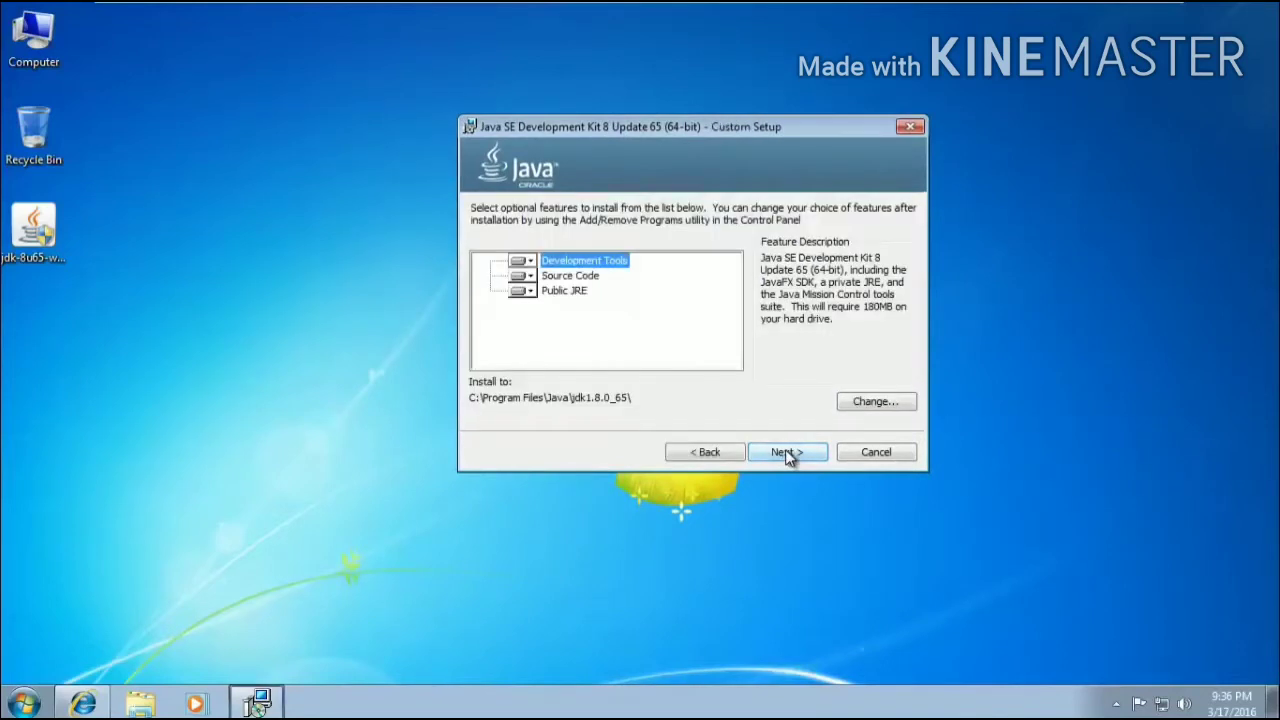
{"action": "left_click", "coordinate": [788, 452]}
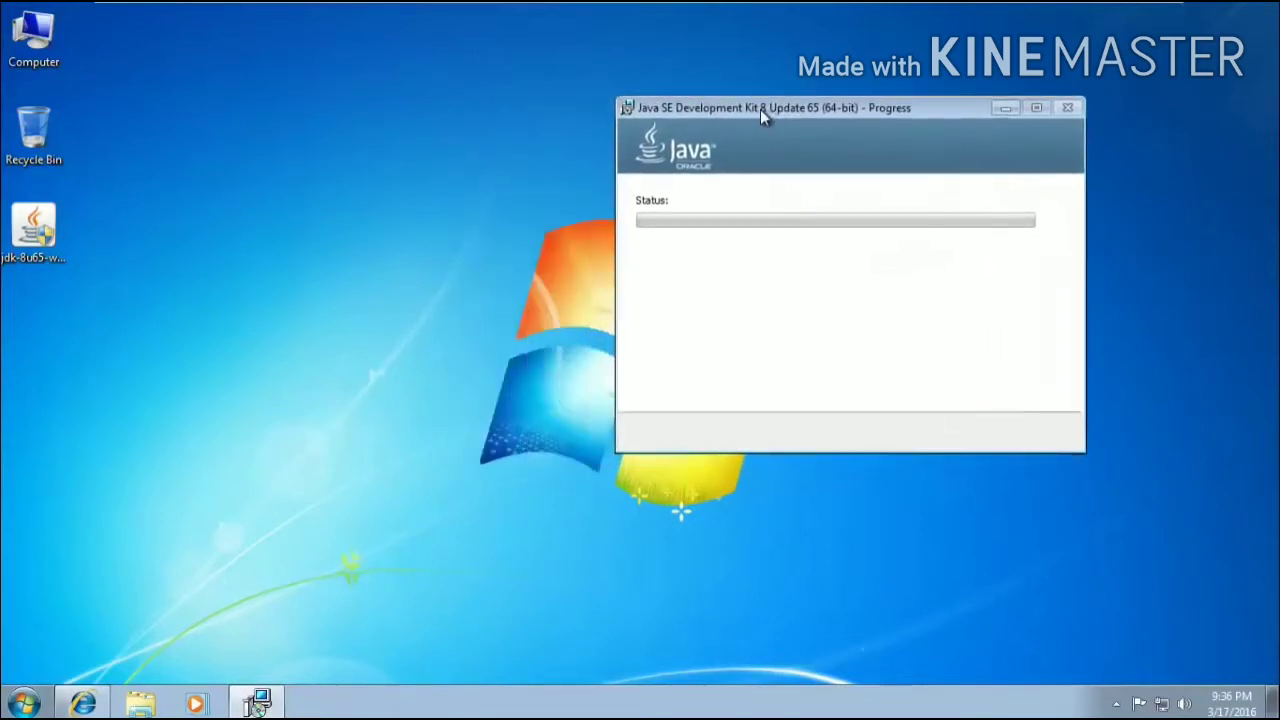
{"action": "mouse_move", "coordinate": [202, 120]}
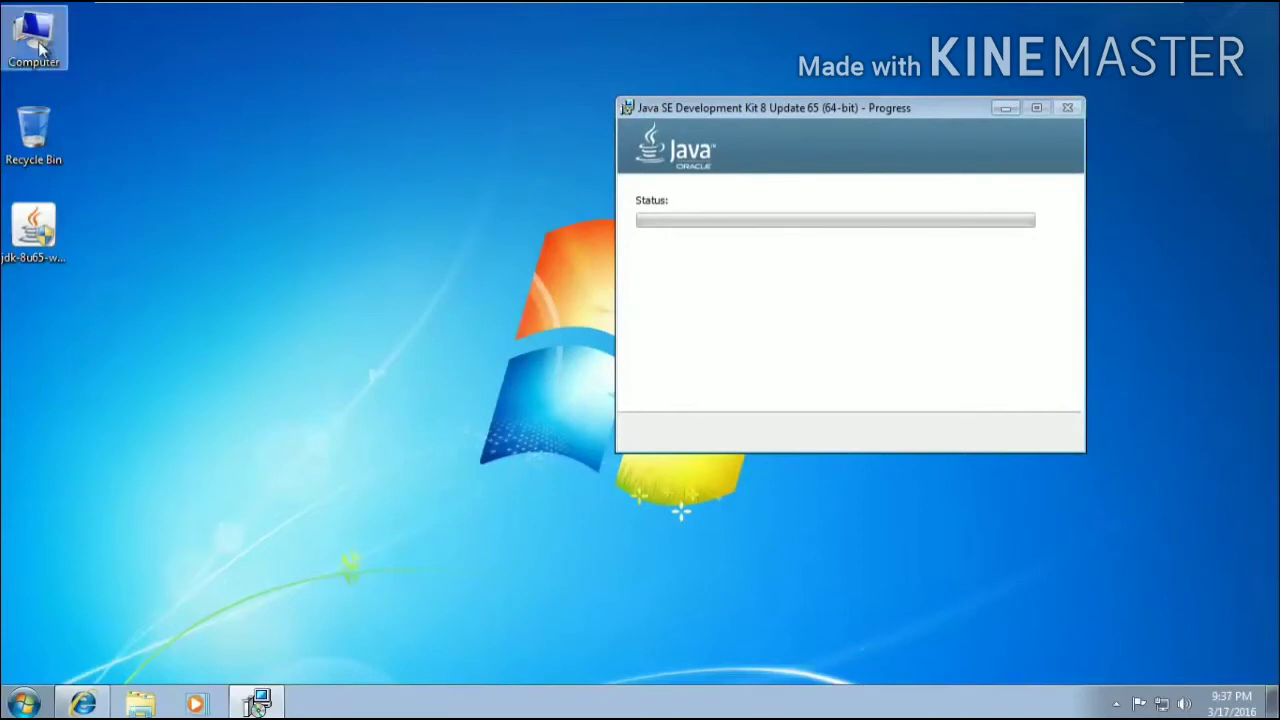
Step: Check Computer's System properties show a 64-bit operating system, then close the page
{"action": "right_click", "coordinate": [32, 36]}
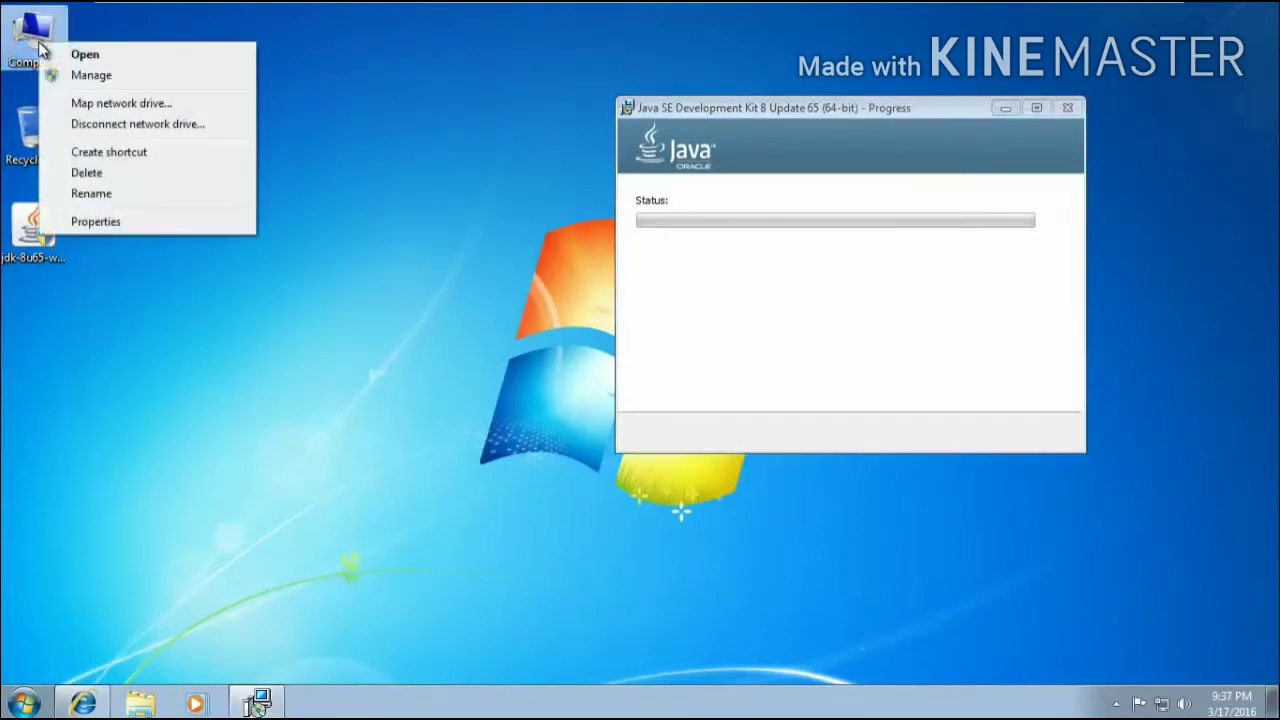
{"action": "mouse_move", "coordinate": [96, 220]}
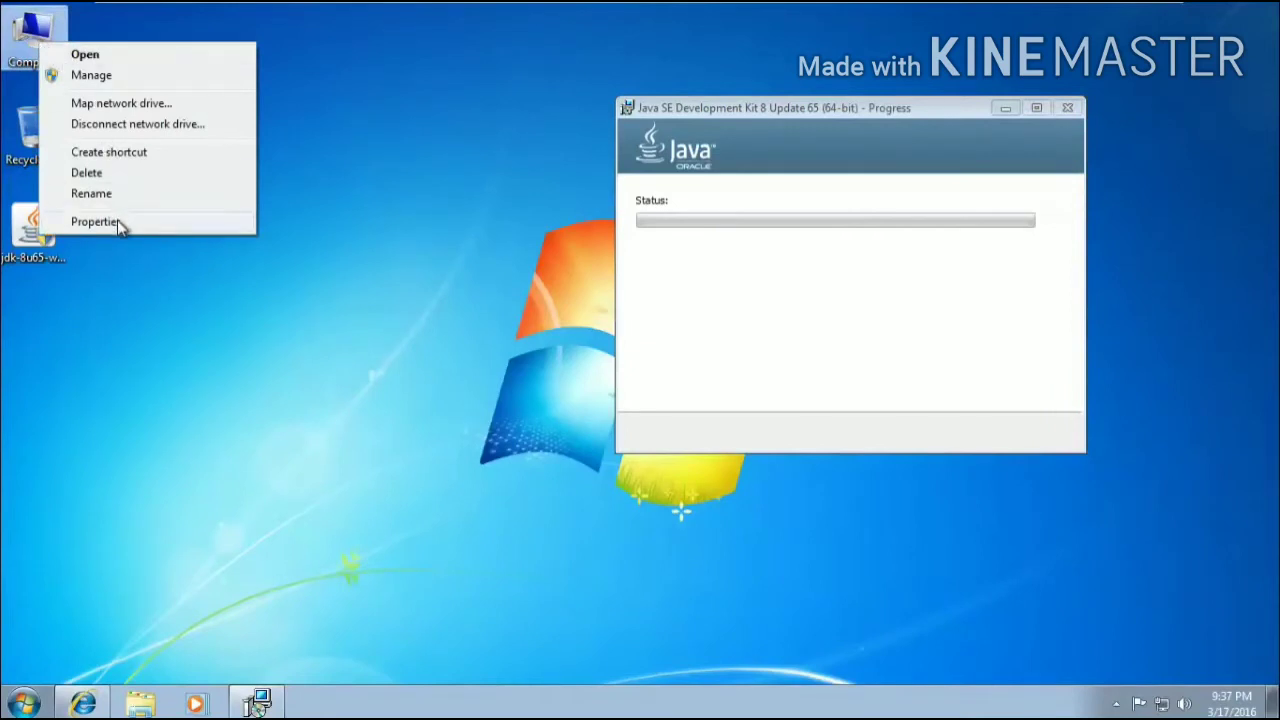
{"action": "mouse_move", "coordinate": [156, 236]}
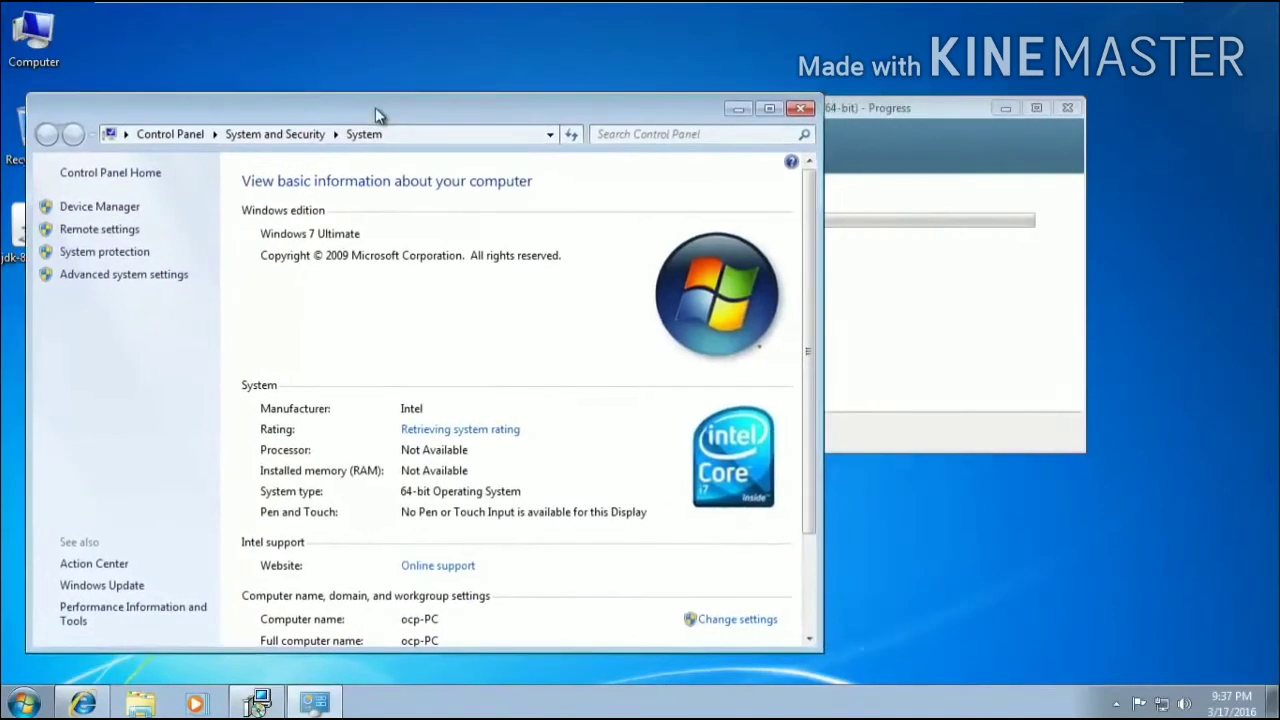
{"action": "mouse_move", "coordinate": [440, 504]}
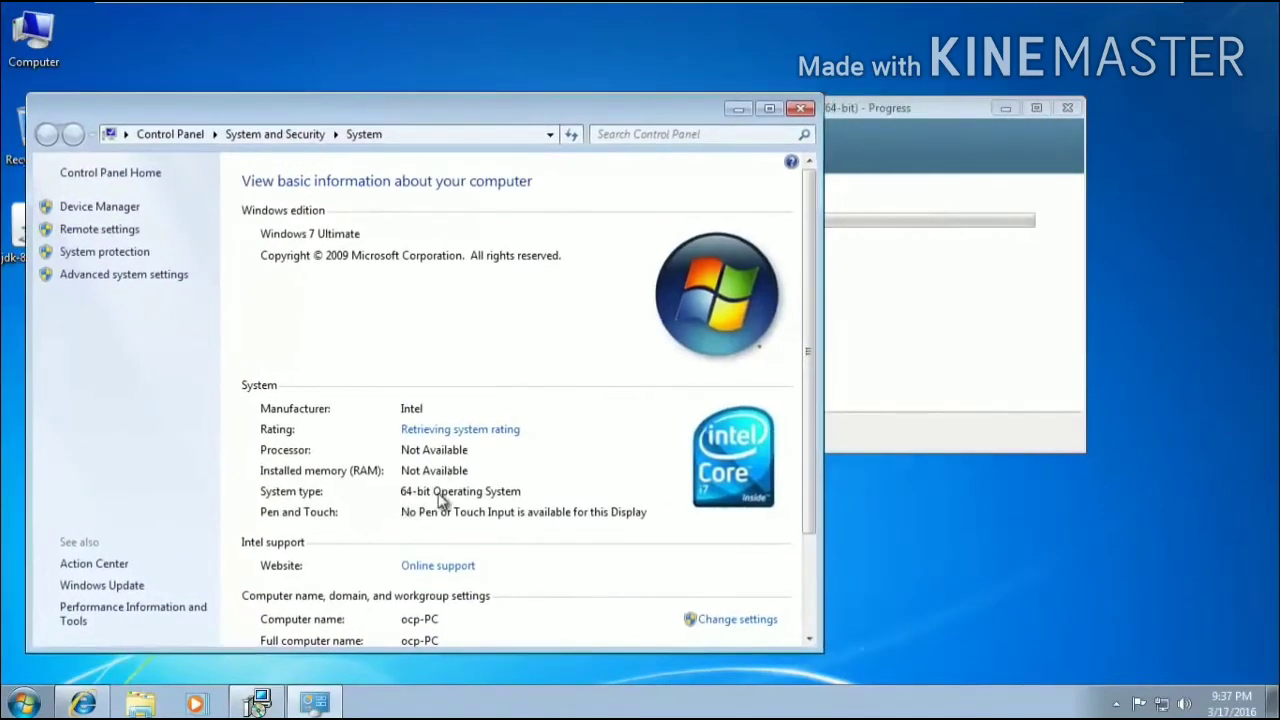
{"action": "mouse_move", "coordinate": [536, 498]}
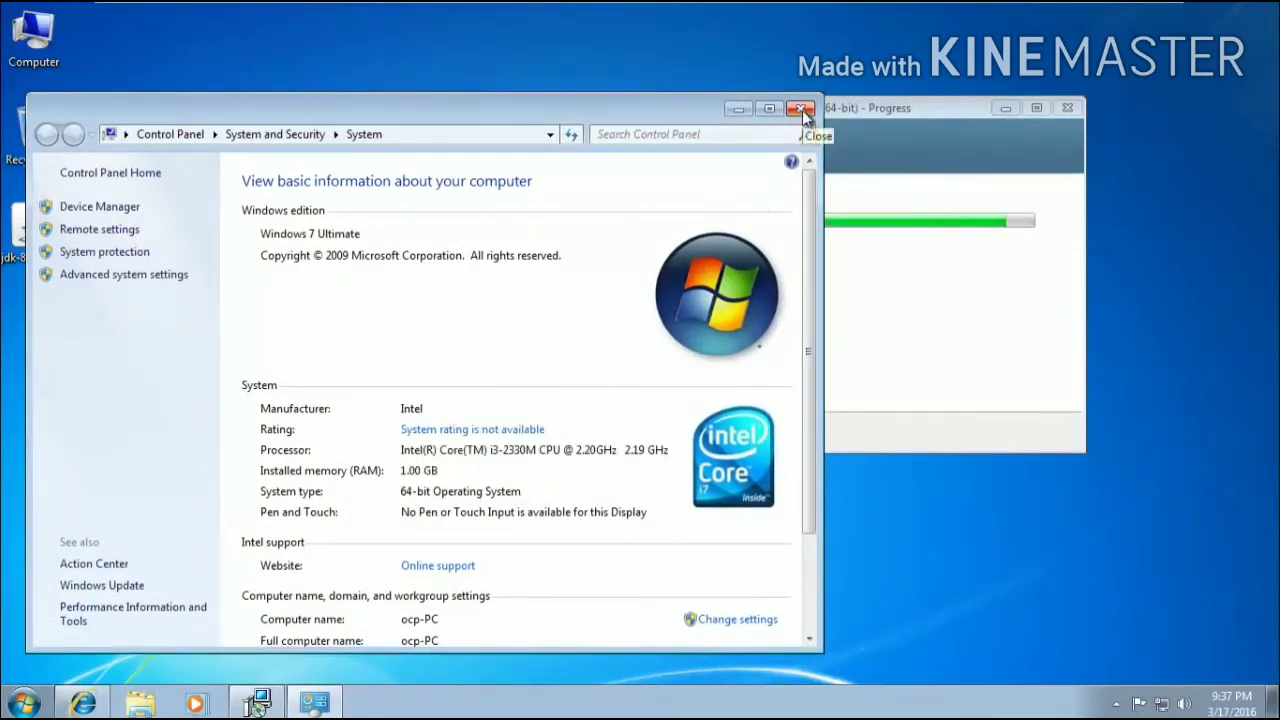
{"action": "left_click", "coordinate": [800, 108]}
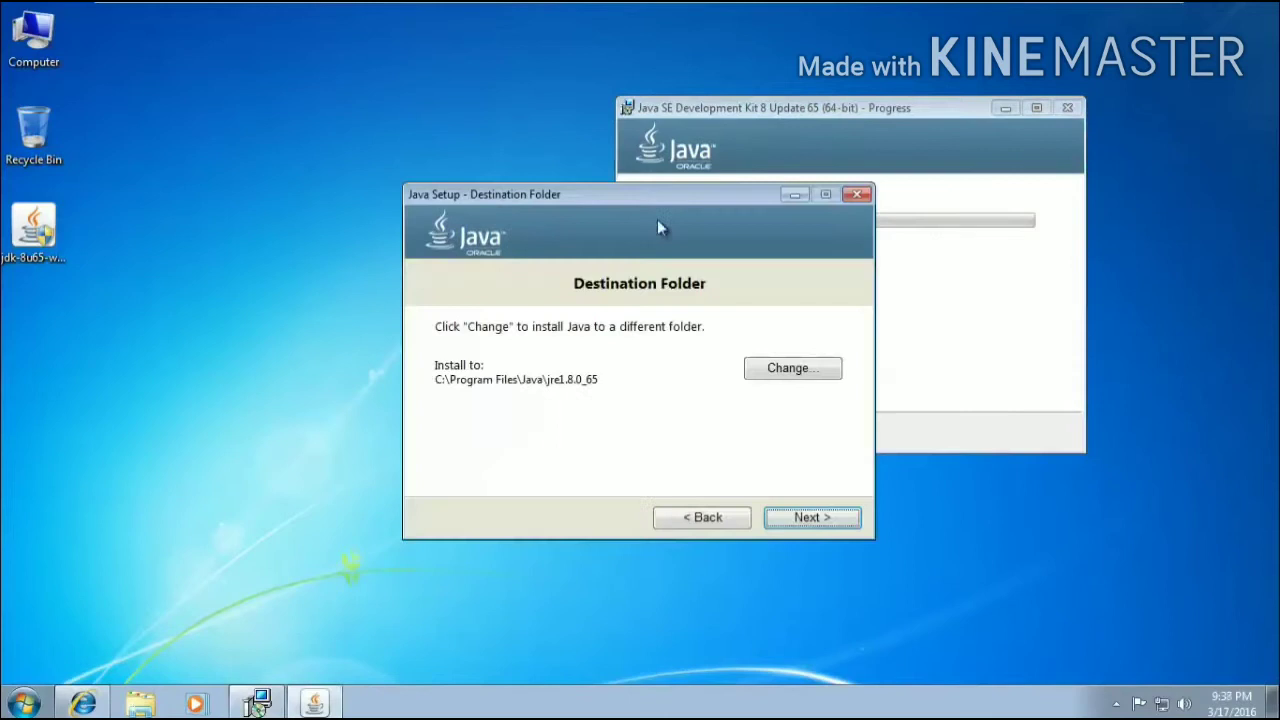
{"action": "mouse_move", "coordinate": [540, 336]}
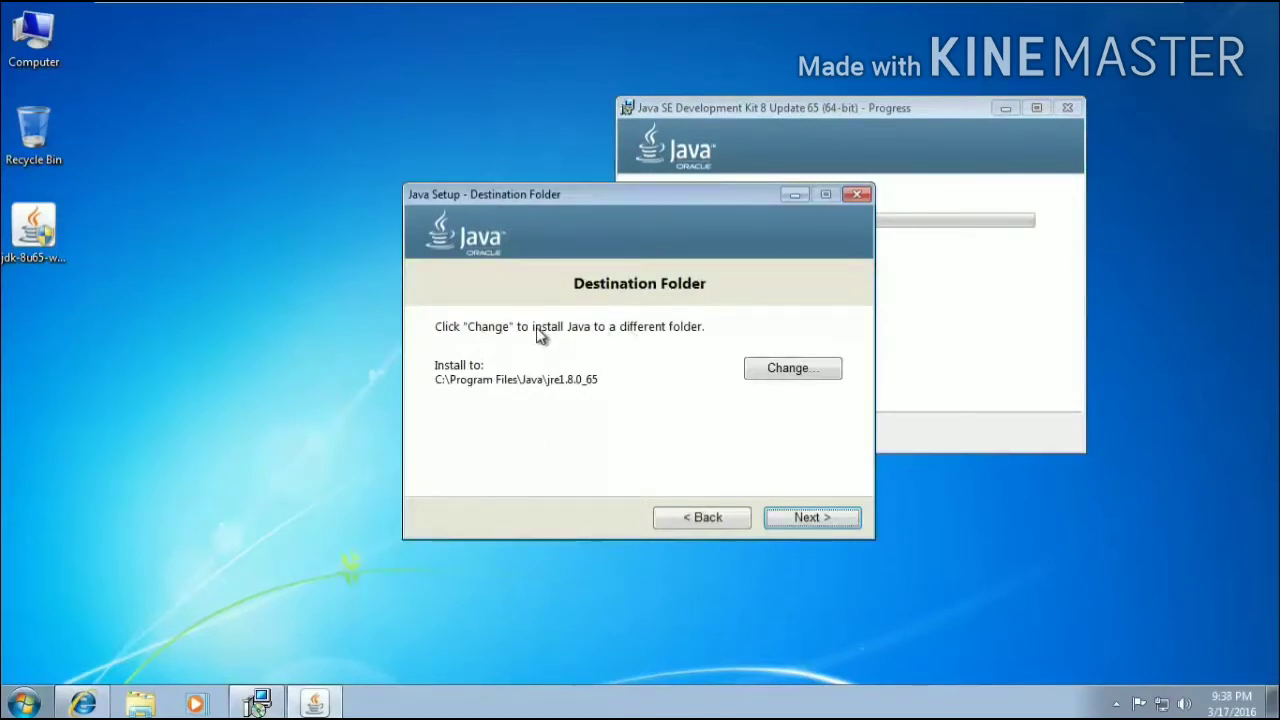
{"action": "mouse_move", "coordinate": [676, 442]}
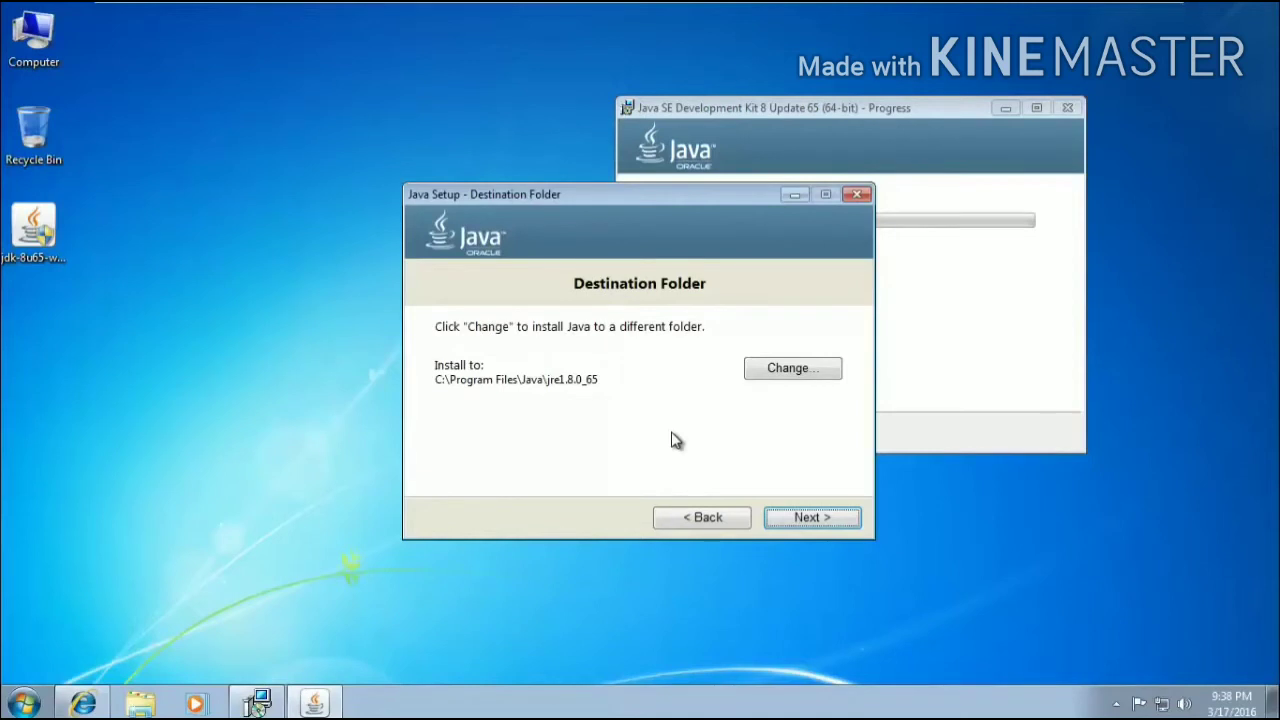
{"action": "mouse_move", "coordinate": [696, 436]}
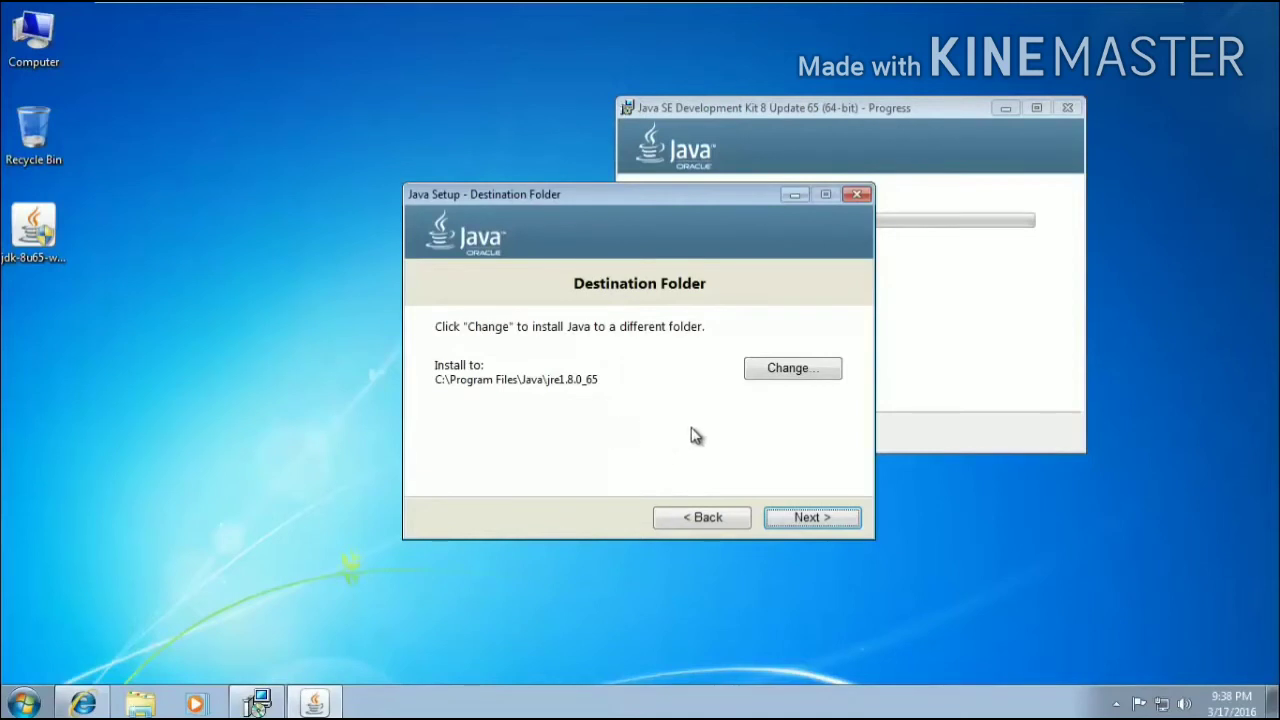
{"action": "mouse_move", "coordinate": [800, 414]}
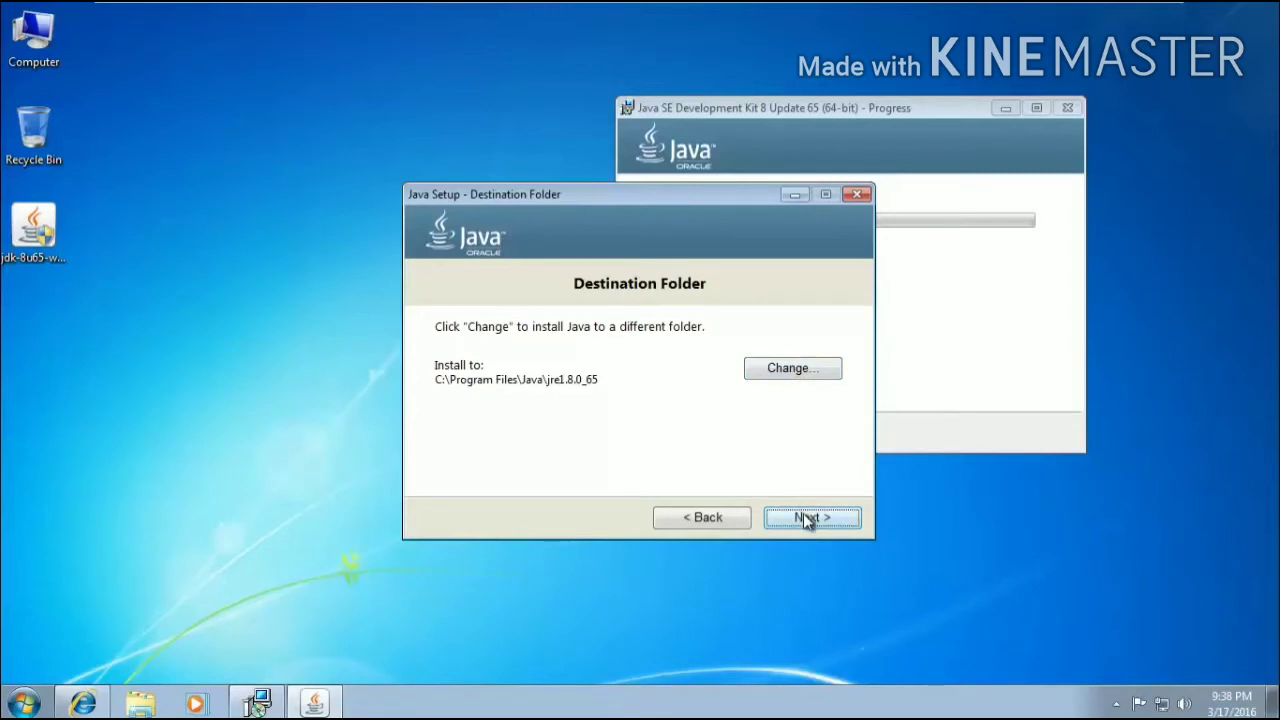
Step: Accept the default JRE destination folder and continue the setup
{"action": "left_click", "coordinate": [812, 516]}
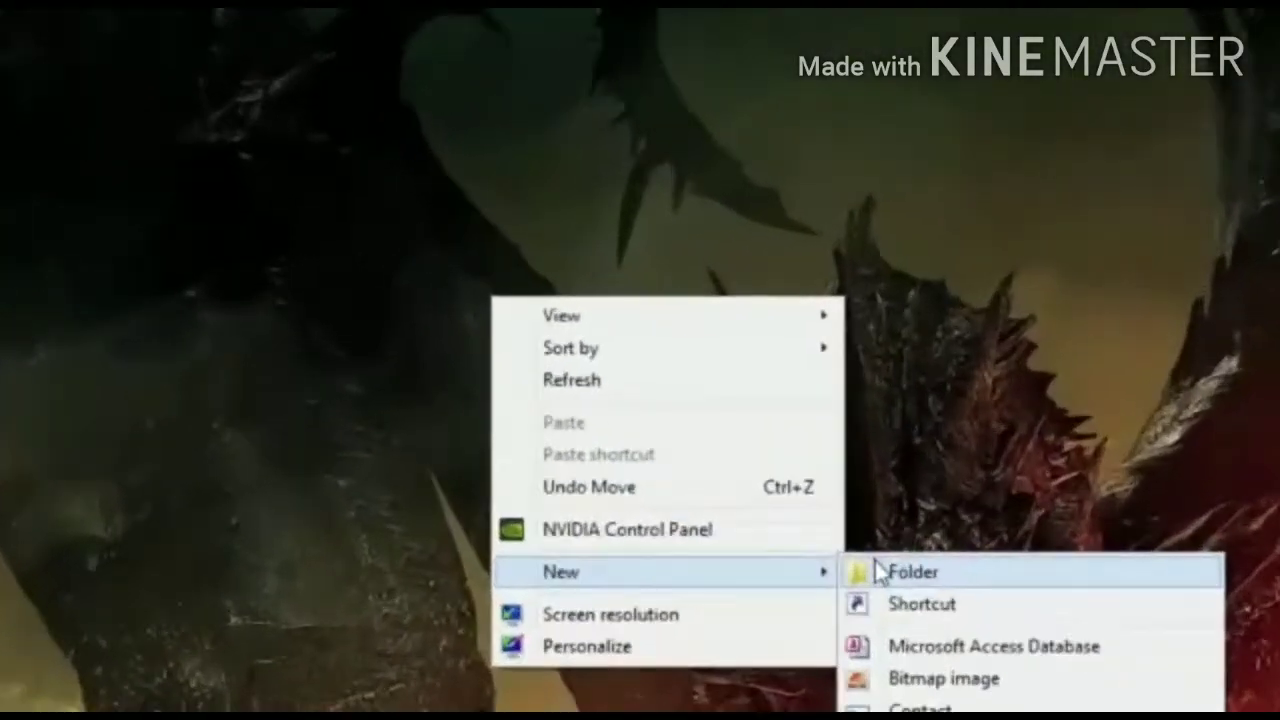
Step: Create a desktop folder named MyFolder and go into it
{"action": "left_click", "coordinate": [912, 572]}
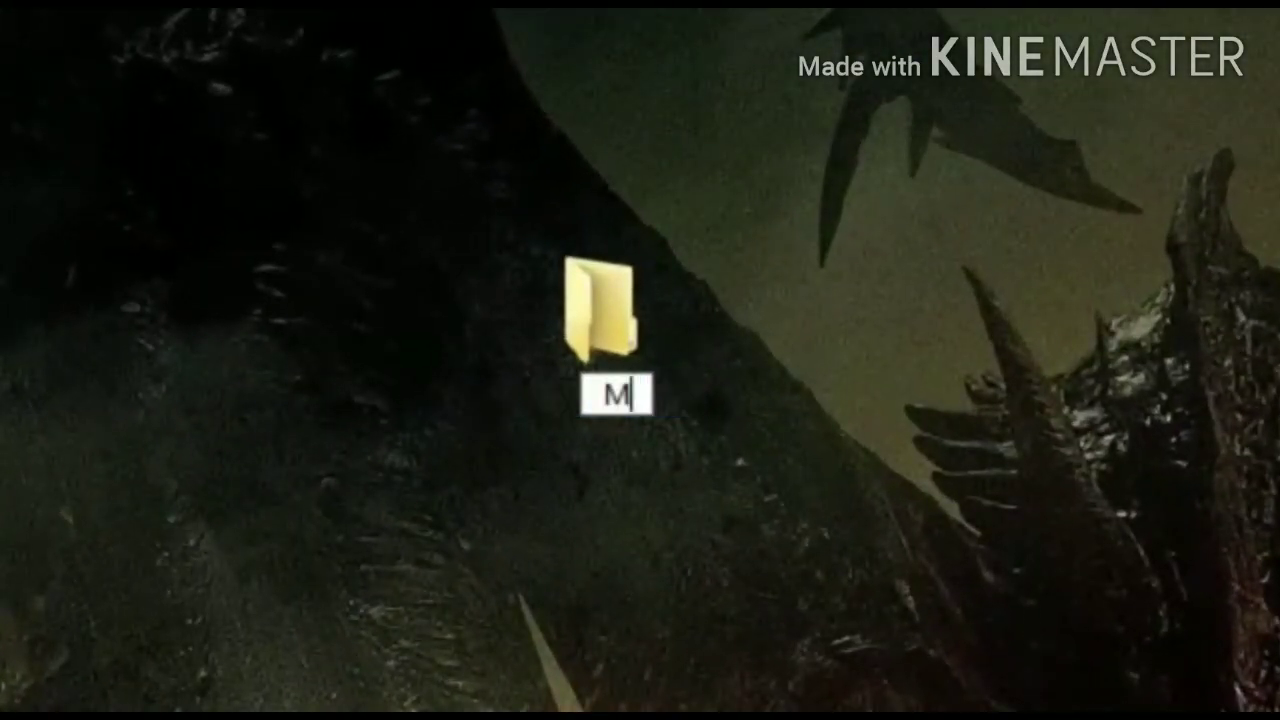
{"action": "type", "text": "yFolder"}
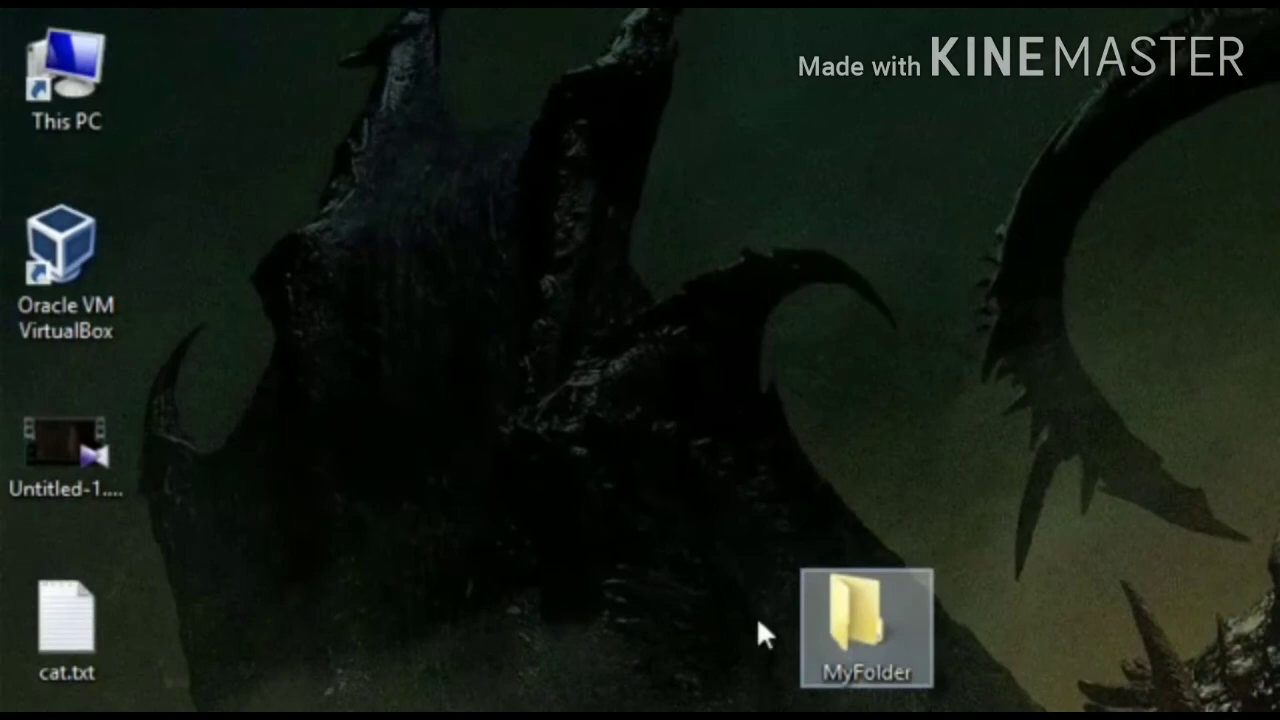
{"action": "double_click", "coordinate": [64, 70]}
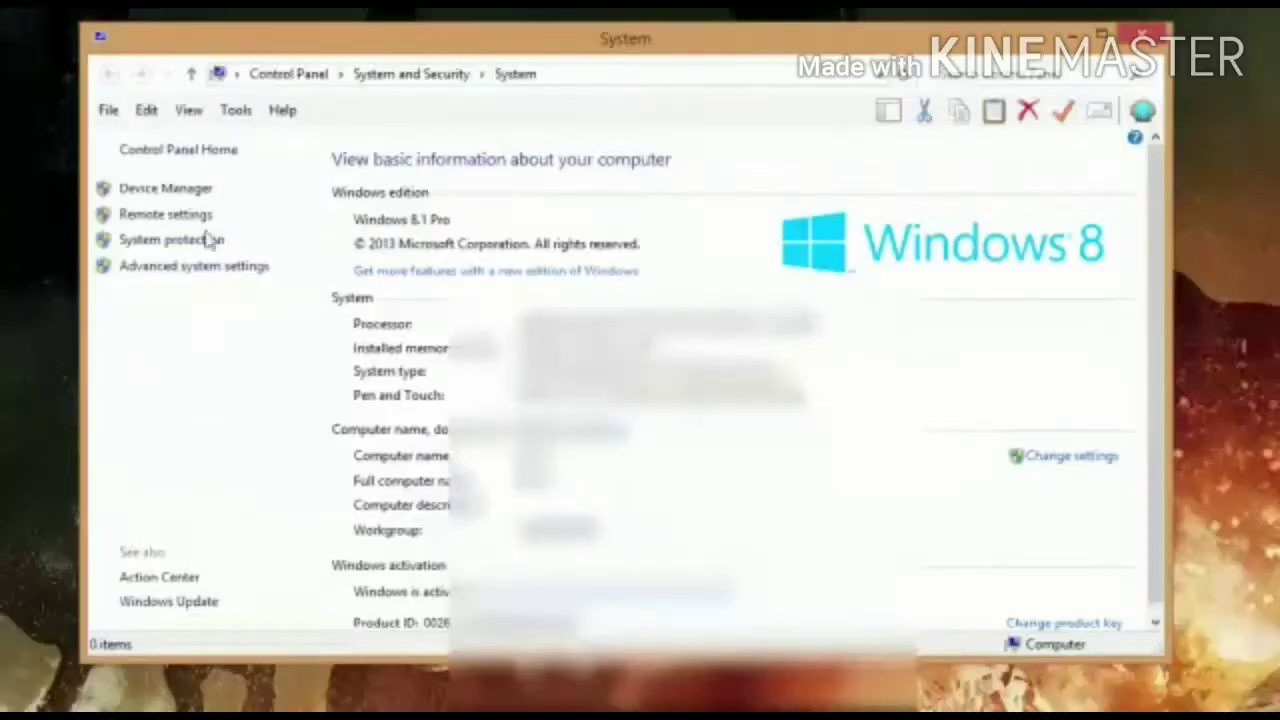
Step: Reach the Environment Variables window via Advanced system settings in System Properties
{"action": "left_click", "coordinate": [170, 240]}
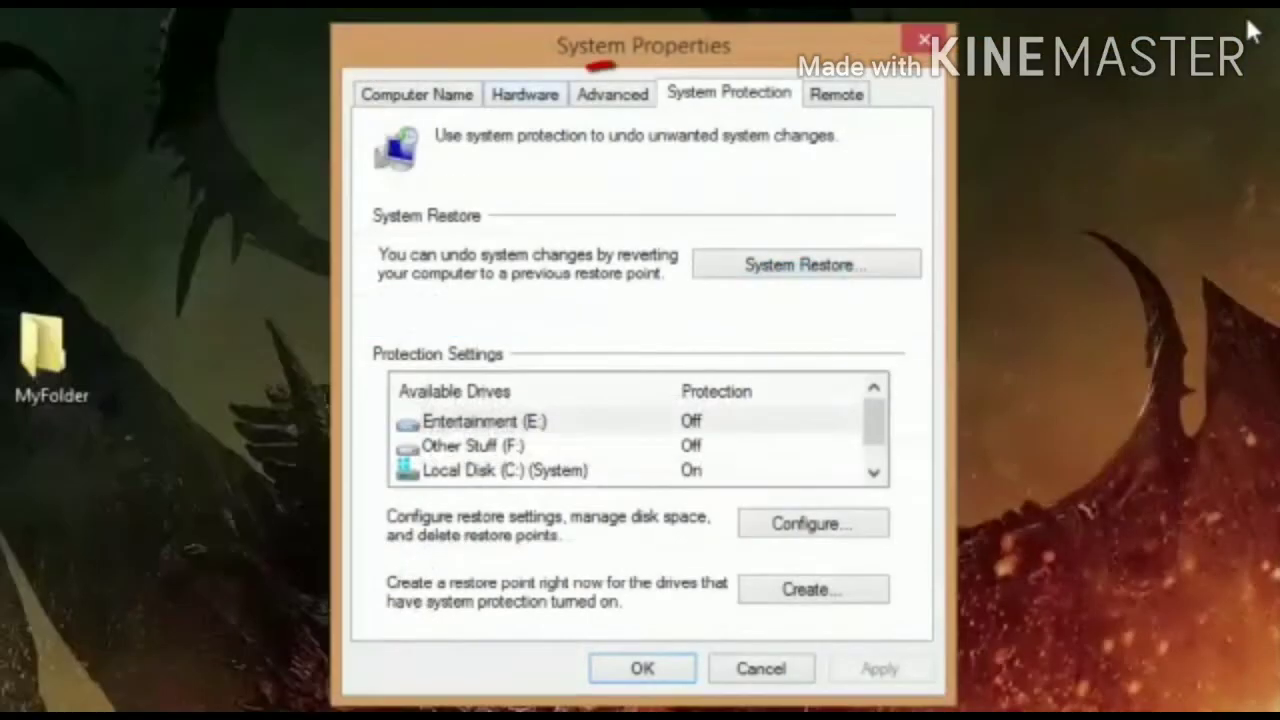
{"action": "left_click", "coordinate": [612, 94]}
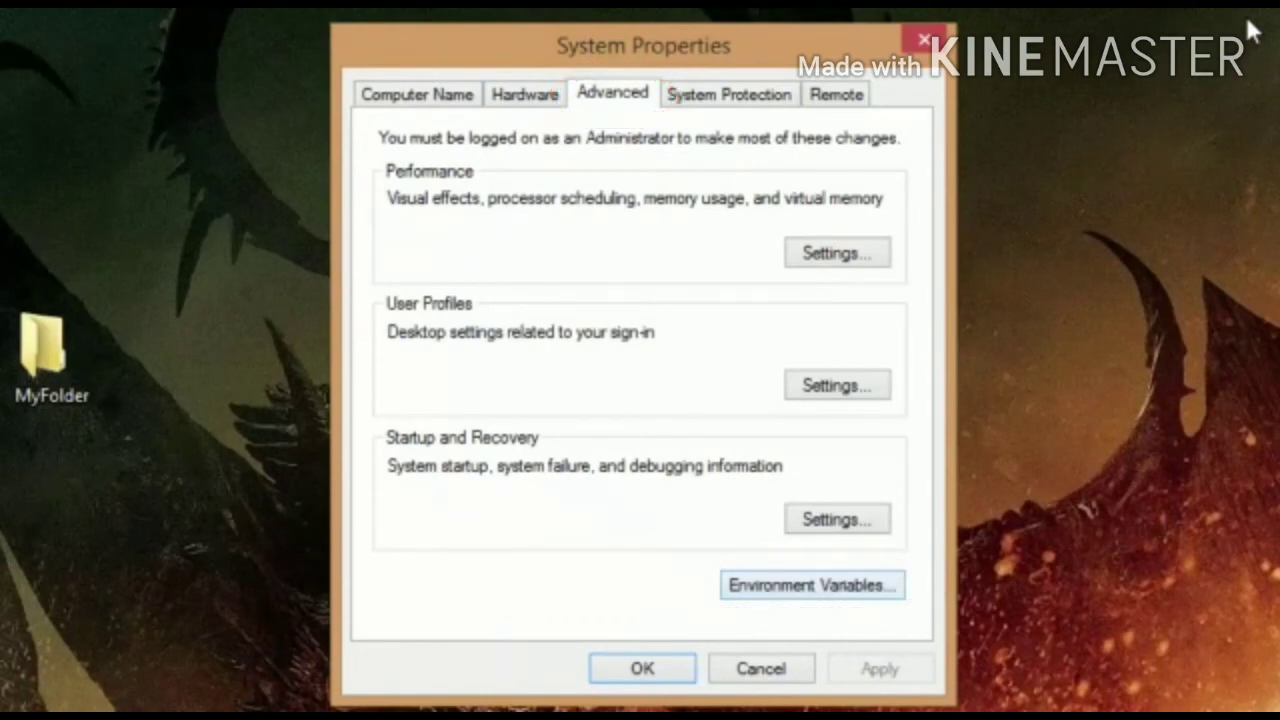
{"action": "left_click", "coordinate": [812, 584]}
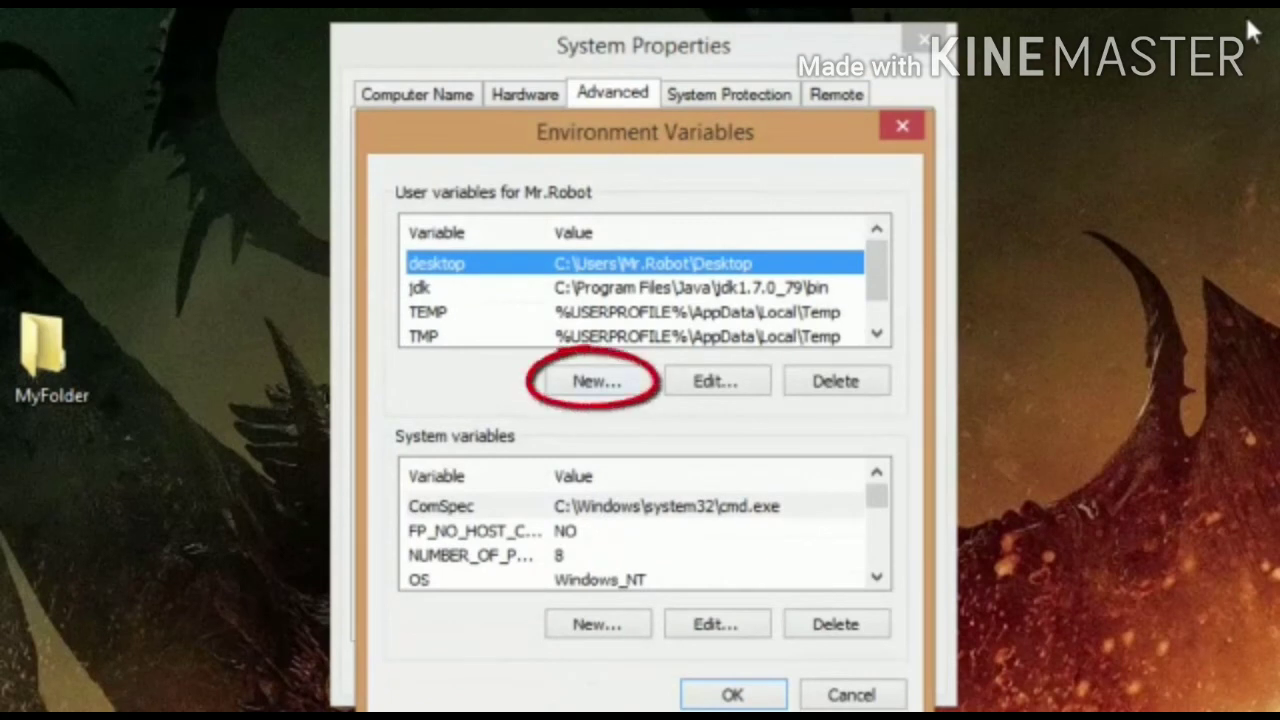
Step: Start a new user variable and name it myfolder
{"action": "left_click", "coordinate": [596, 380]}
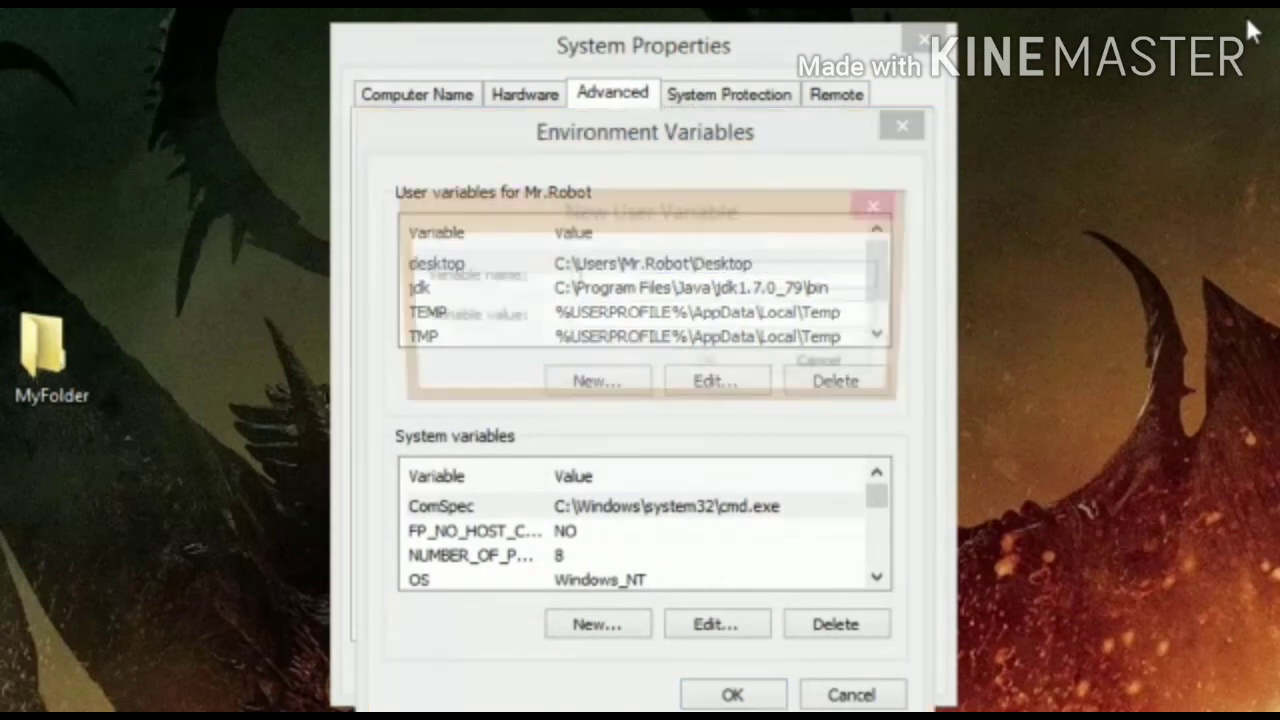
{"action": "left_click", "coordinate": [596, 380]}
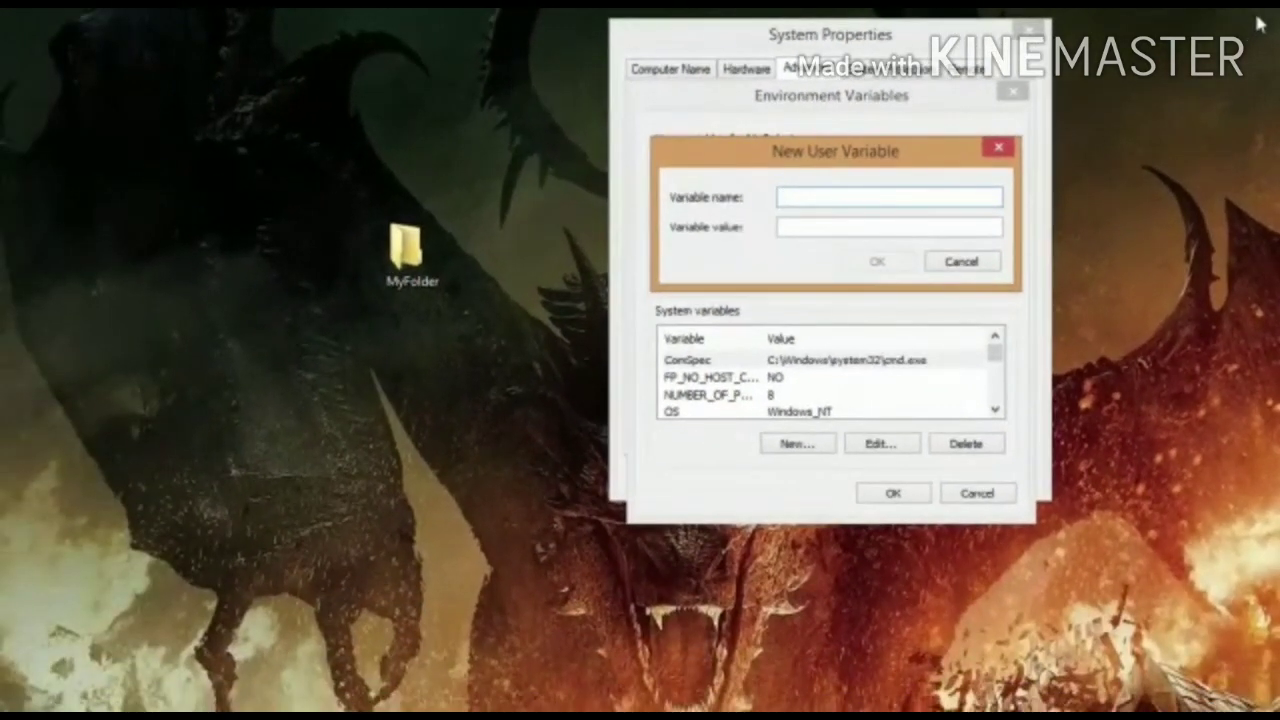
{"action": "type", "text": "my"}
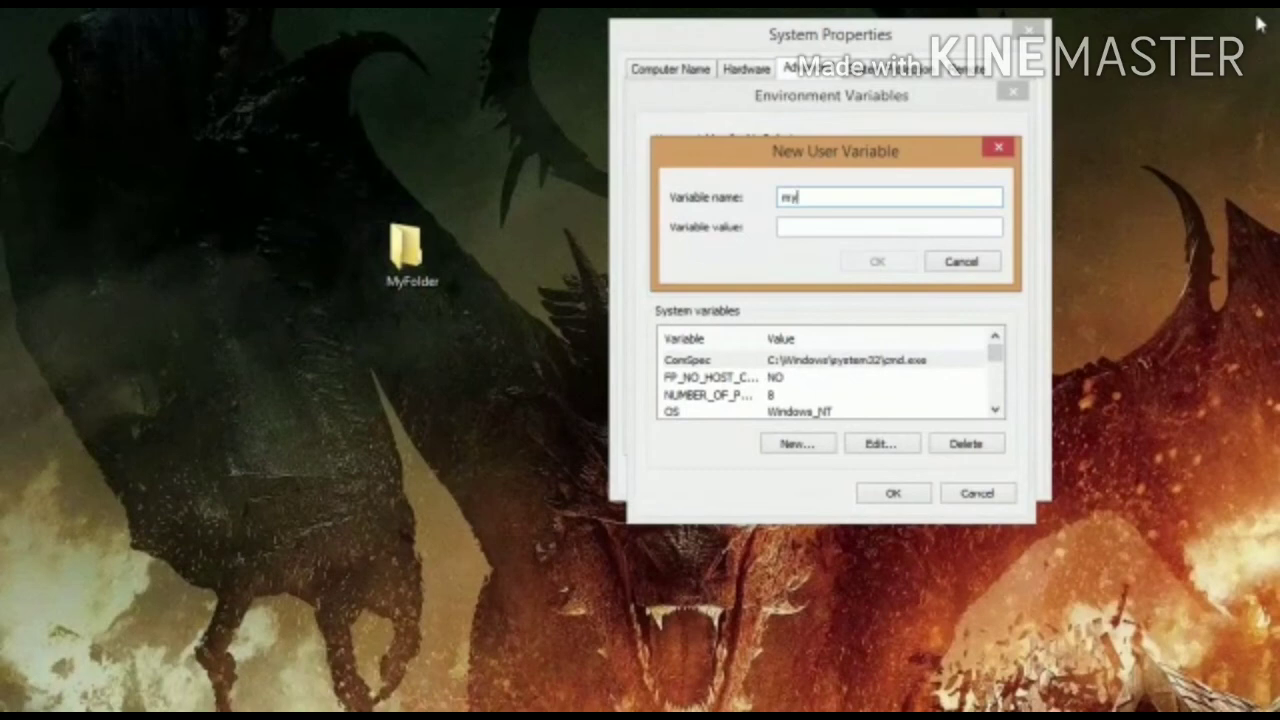
{"action": "type", "text": "fo"}
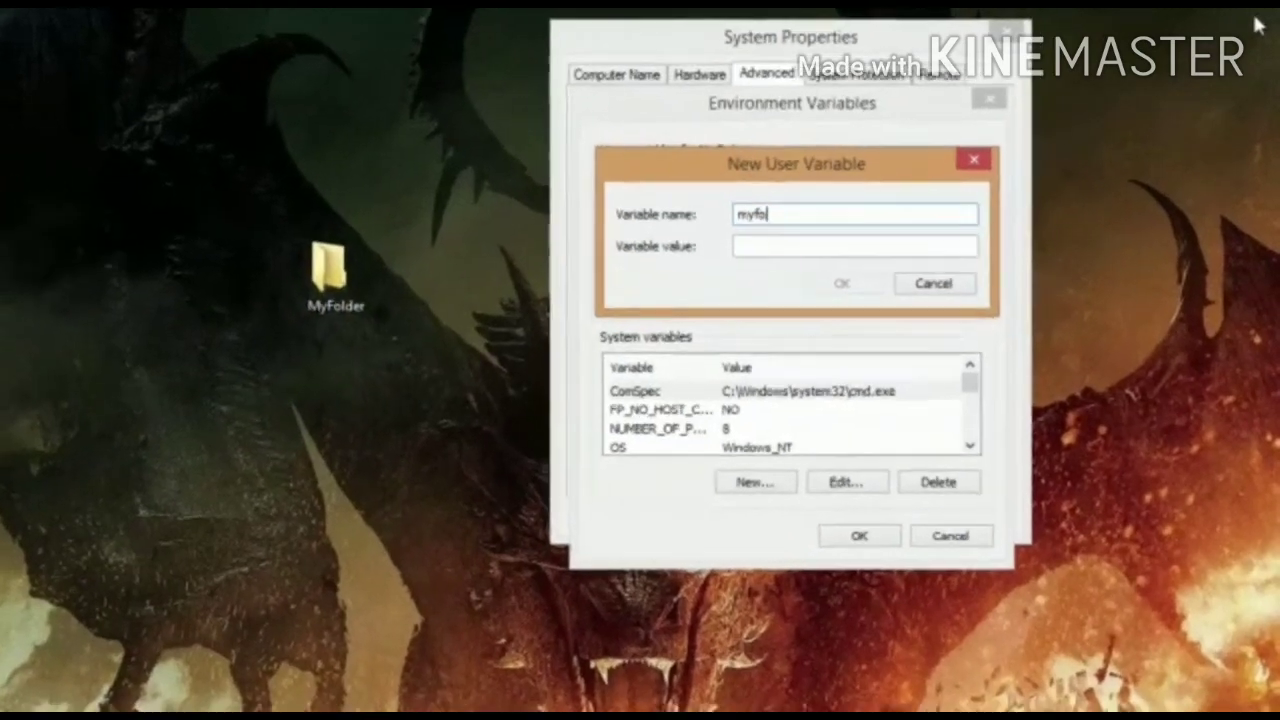
{"action": "type", "text": "lder"}
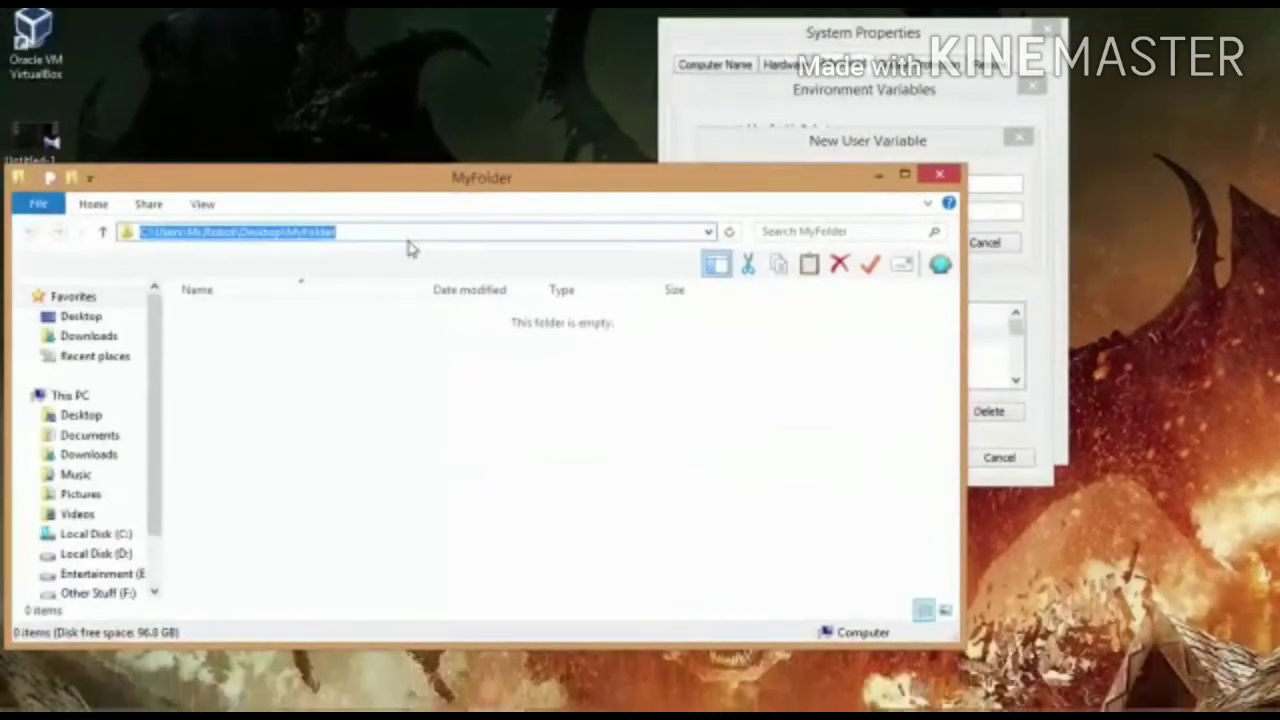
Step: Copy the MyFolder folder's path from the Explorer address bar
{"action": "right_click", "coordinate": [230, 232]}
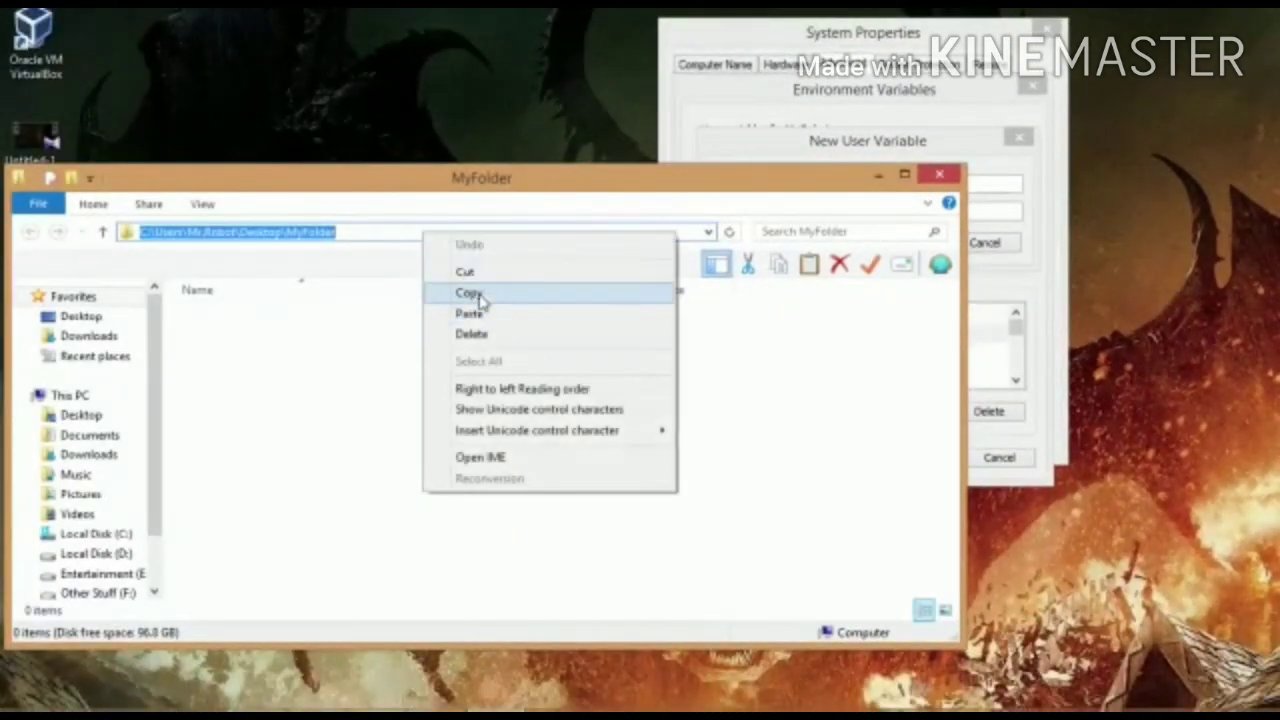
{"action": "left_click", "coordinate": [468, 292]}
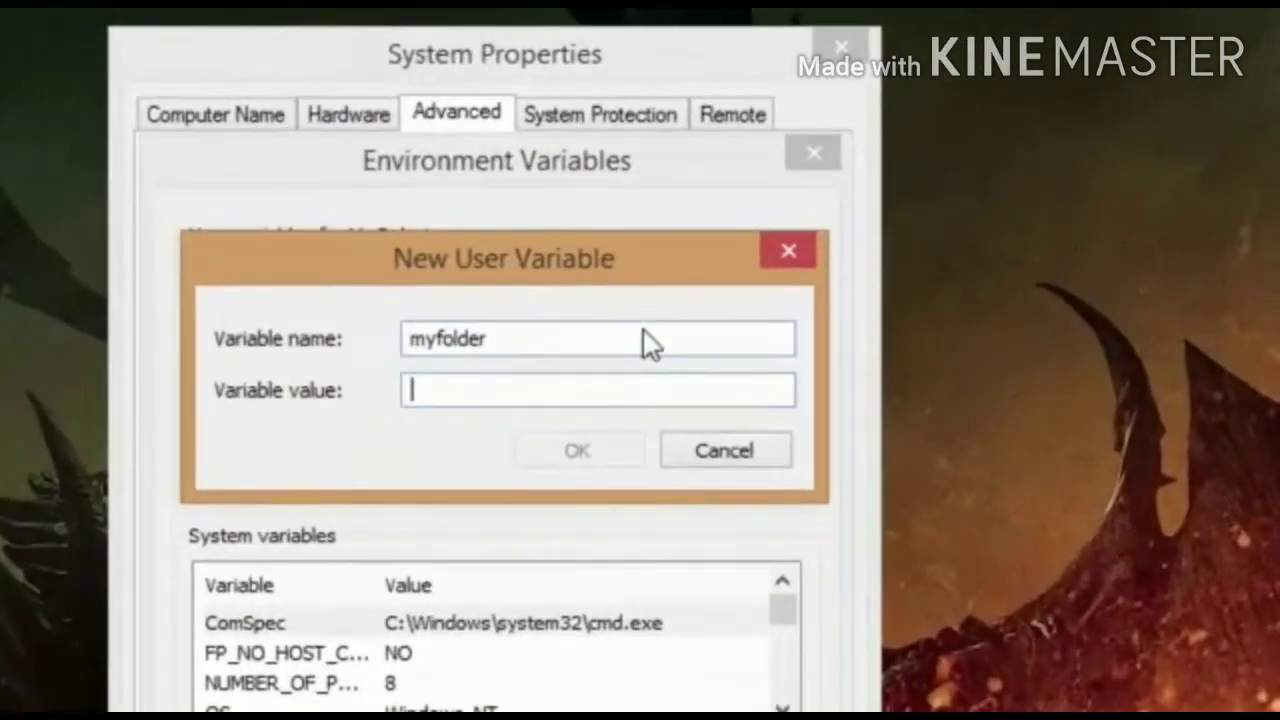
Step: Set the myfolder variable's value to C:\Users\Mr.Robot\Desktop\MyFolder and save it
{"action": "type", "text": "C:\\Users\\Mr.Robot\\Desktop\\MyFolder"}
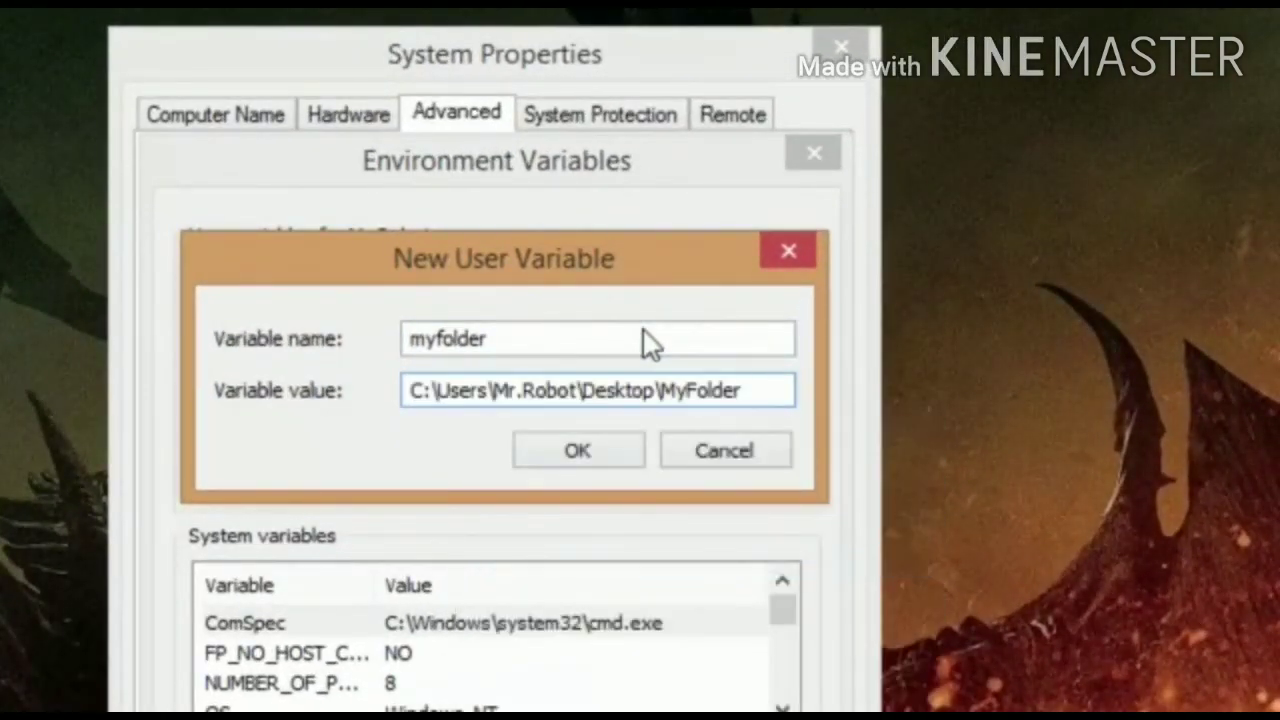
{"action": "left_click", "coordinate": [576, 450]}
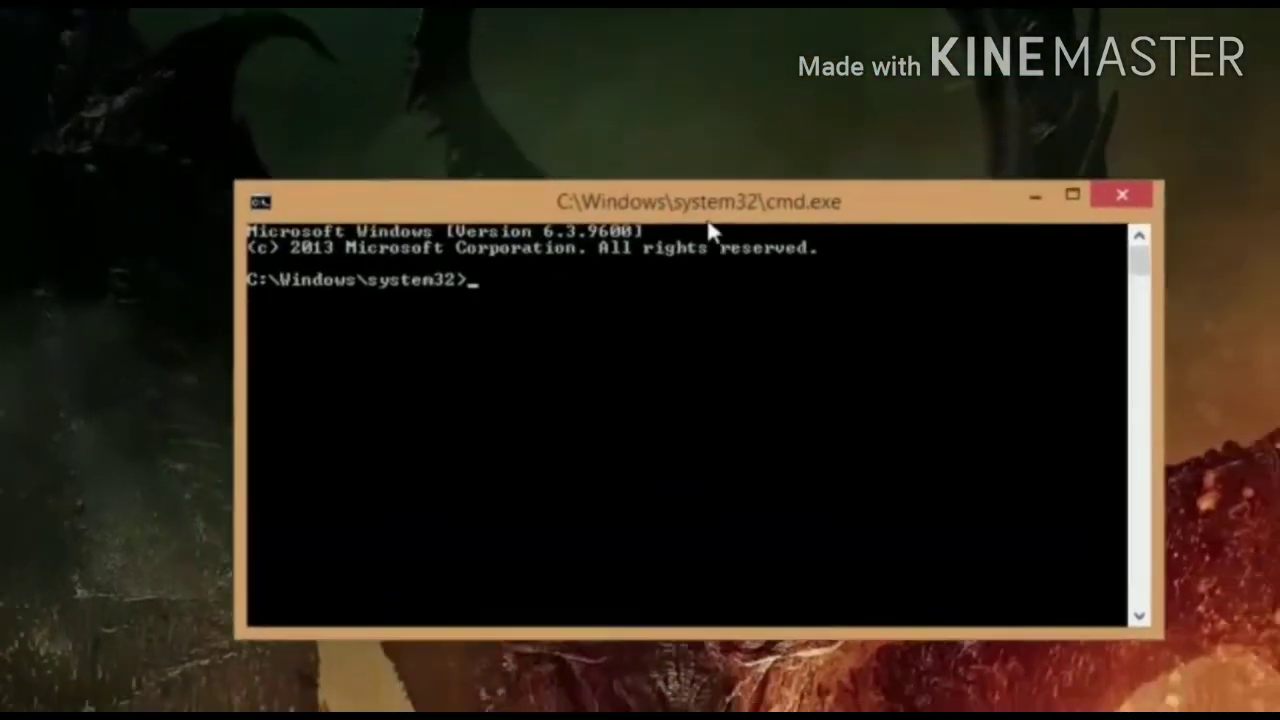
Step: Begin the command 'cd %myfolder%' at the prompt, typed as far as 'cd %myf'
{"action": "type", "text": "cd"}
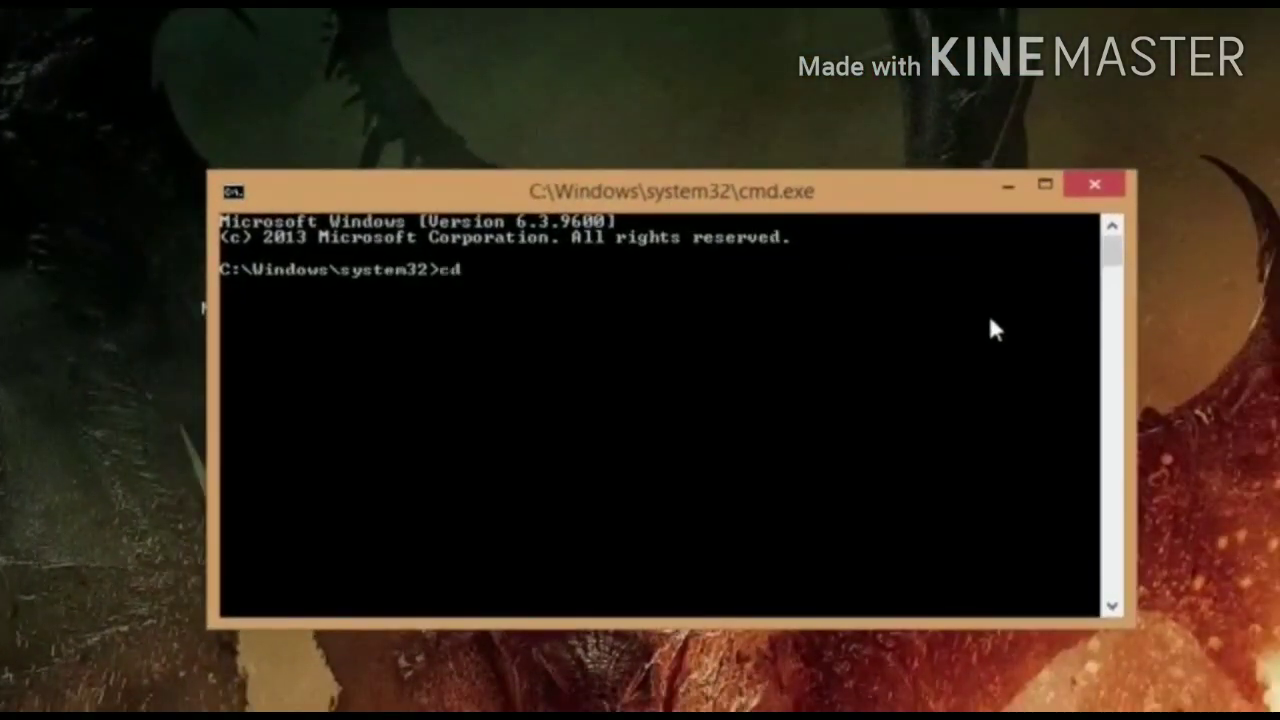
{"action": "type", "text": "%myf"}
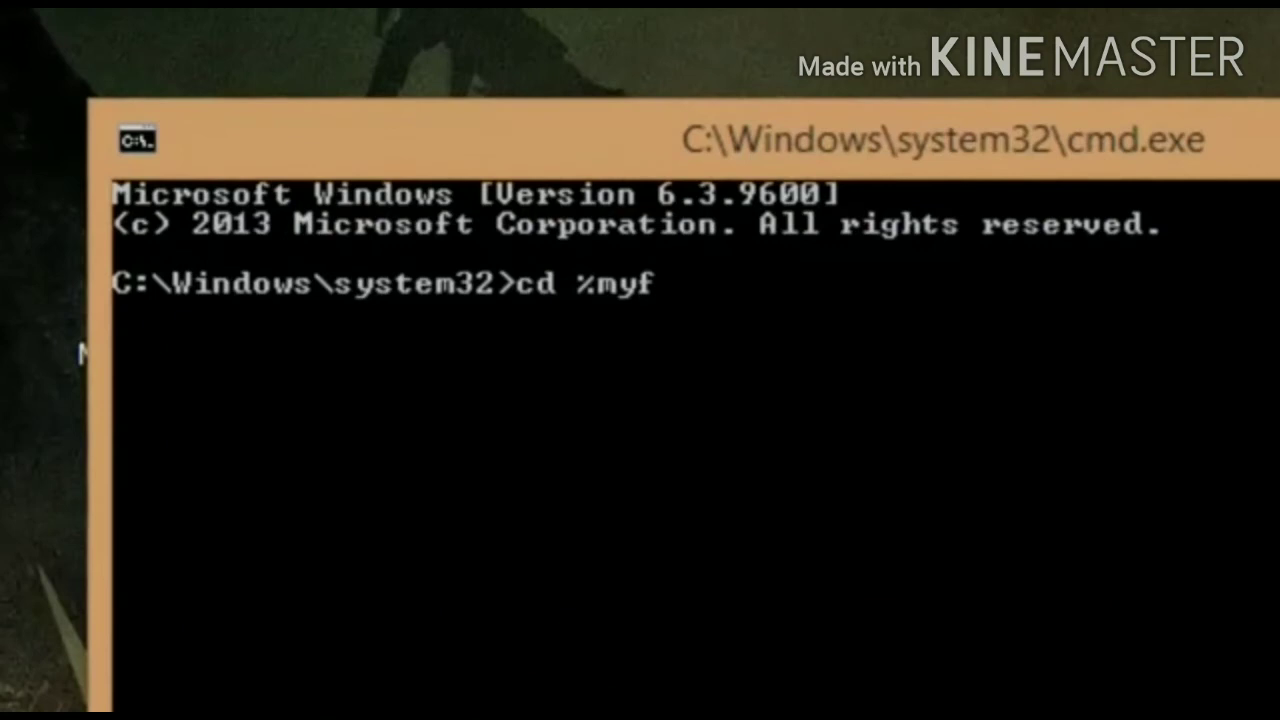